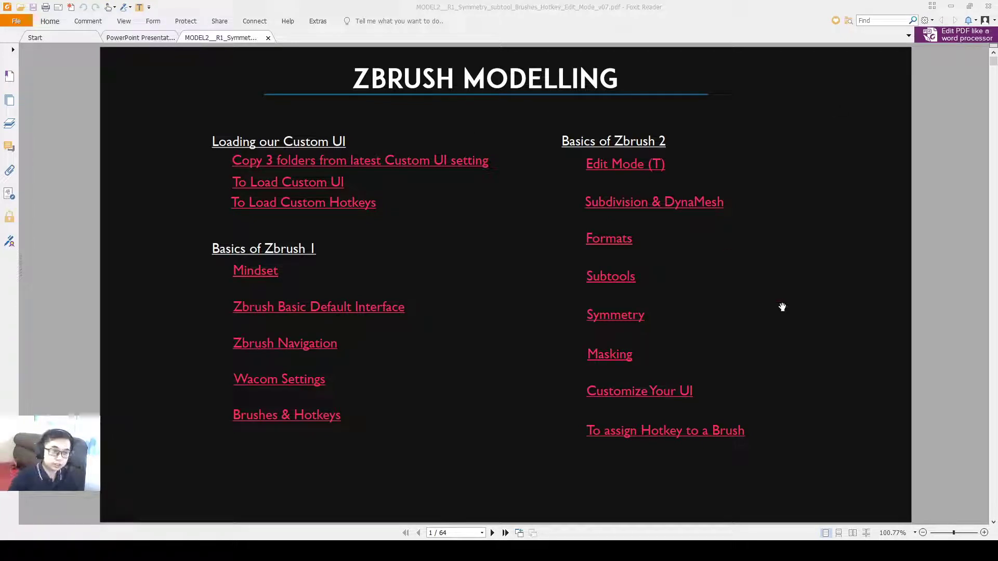
mouse_move(710, 204)
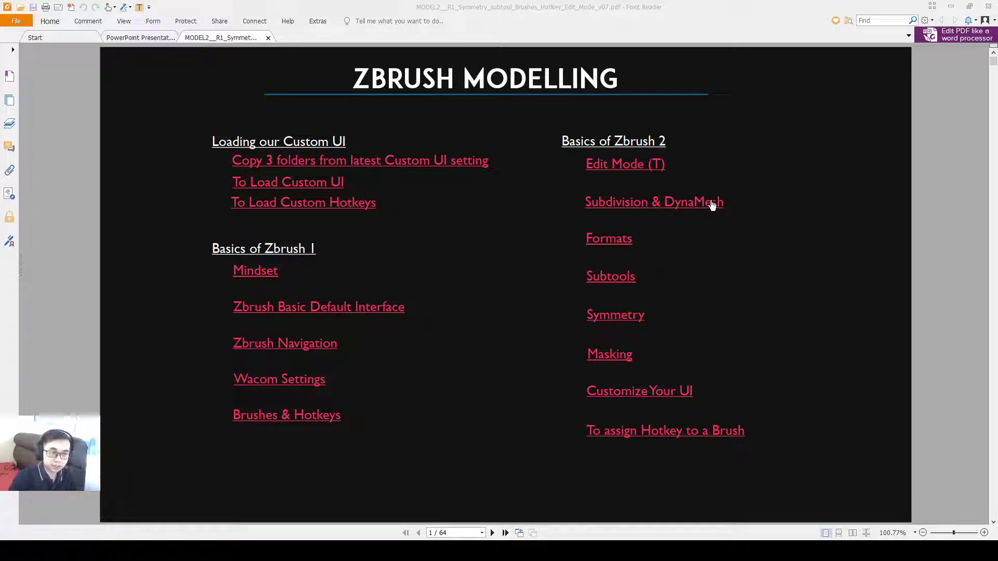
Step: Jump from the contents page to the Subdivision & DynaMesh slide on page 43
left_click(653, 202)
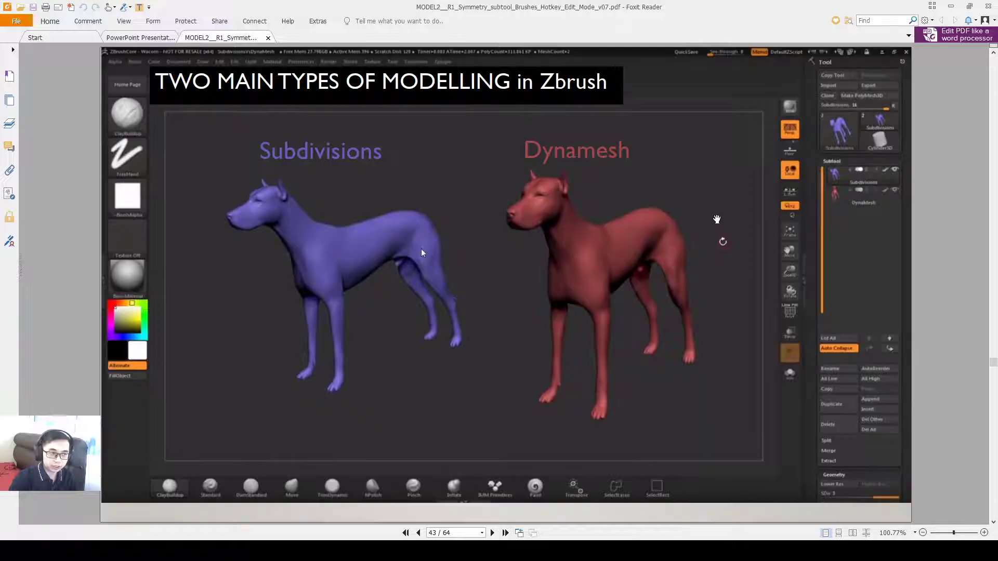
mouse_move(807, 228)
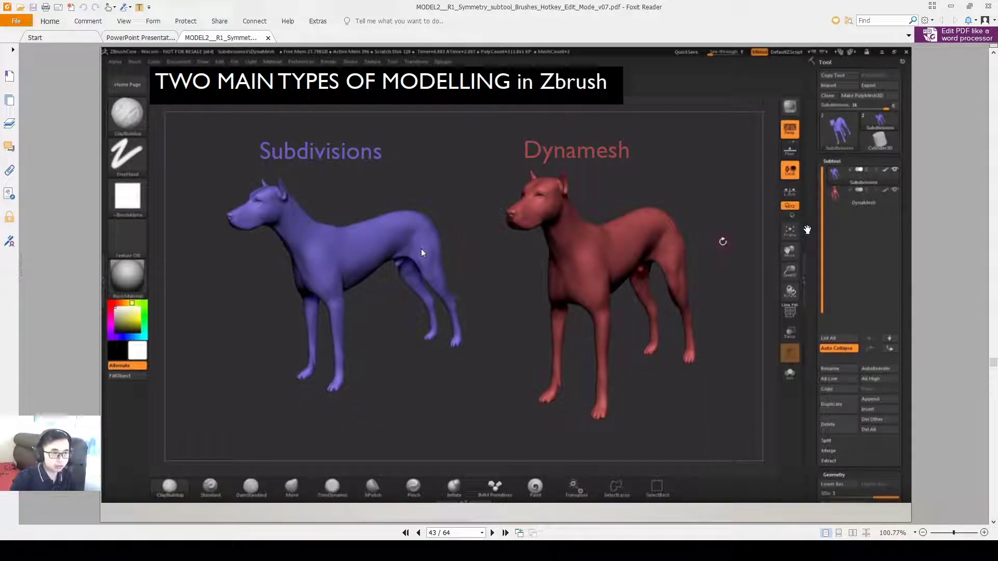
mouse_move(537, 193)
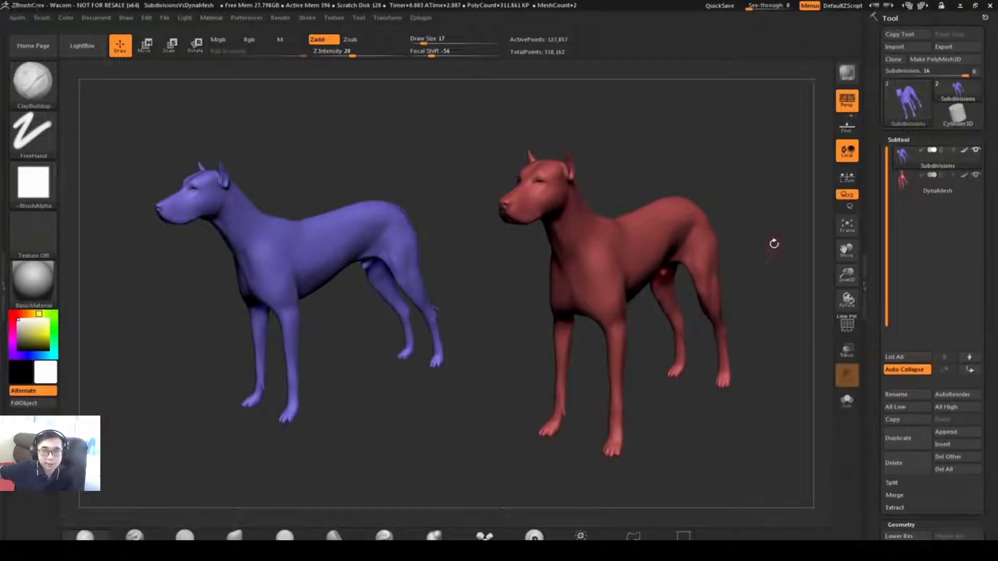
Step: View the blue dog's SDiv slider in Geometry, then make the red DynaMesh dog the active subtool
scroll("down", 3)
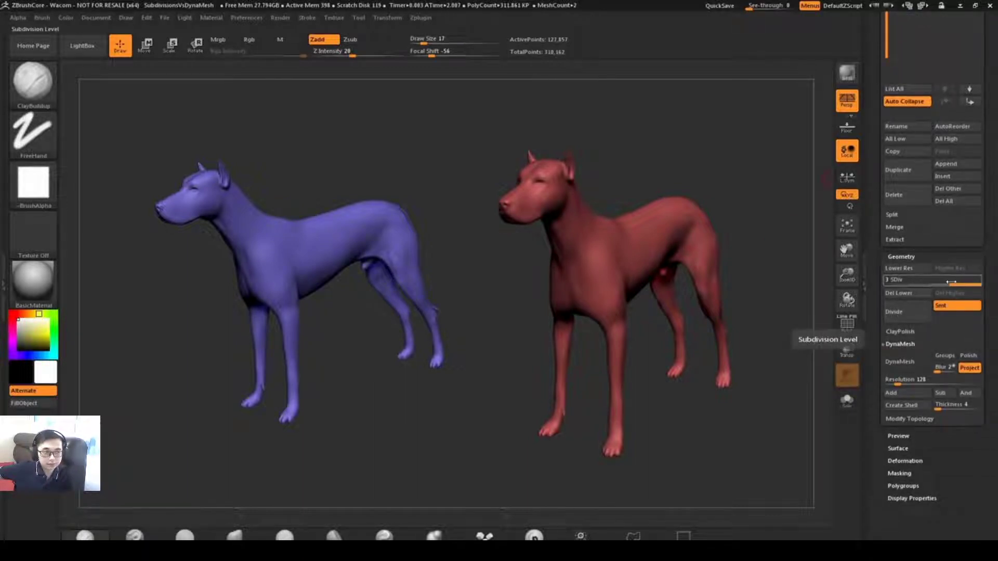
left_click(898, 268)
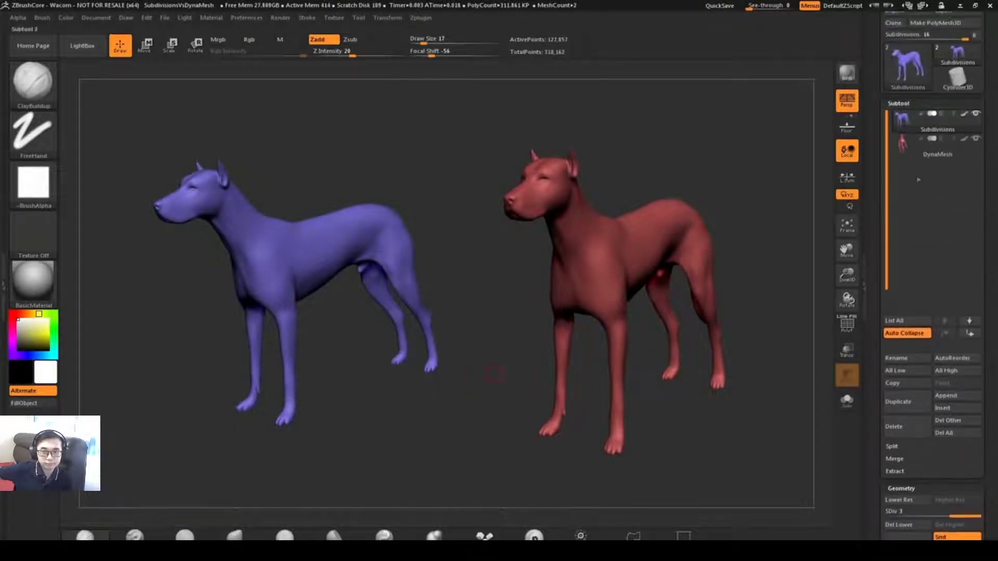
left_click(937, 154)
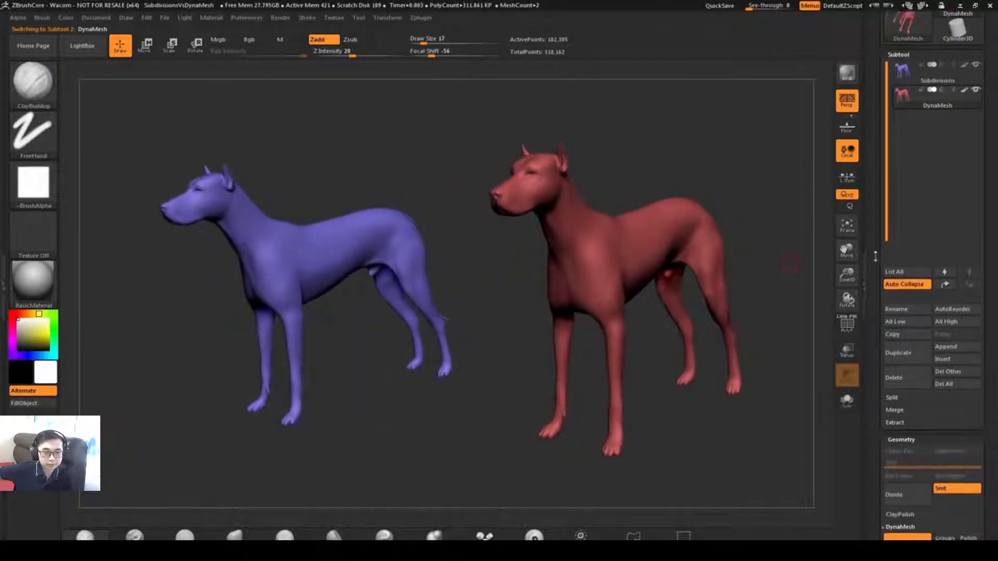
scroll("down", 3)
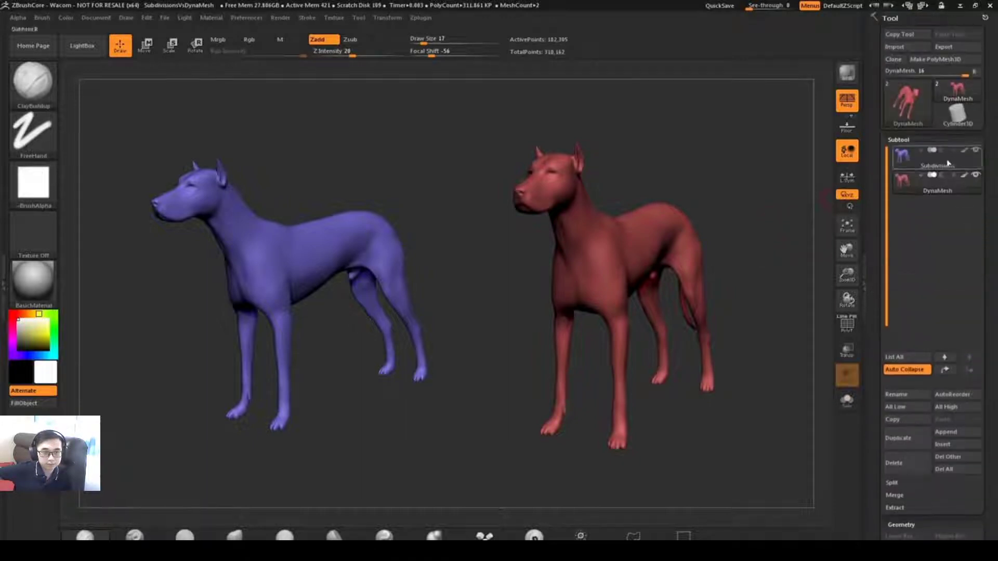
Step: On the blue Subdivisions dog, pull the back up into a tall wave with Move and divide once more
left_click(935, 154)
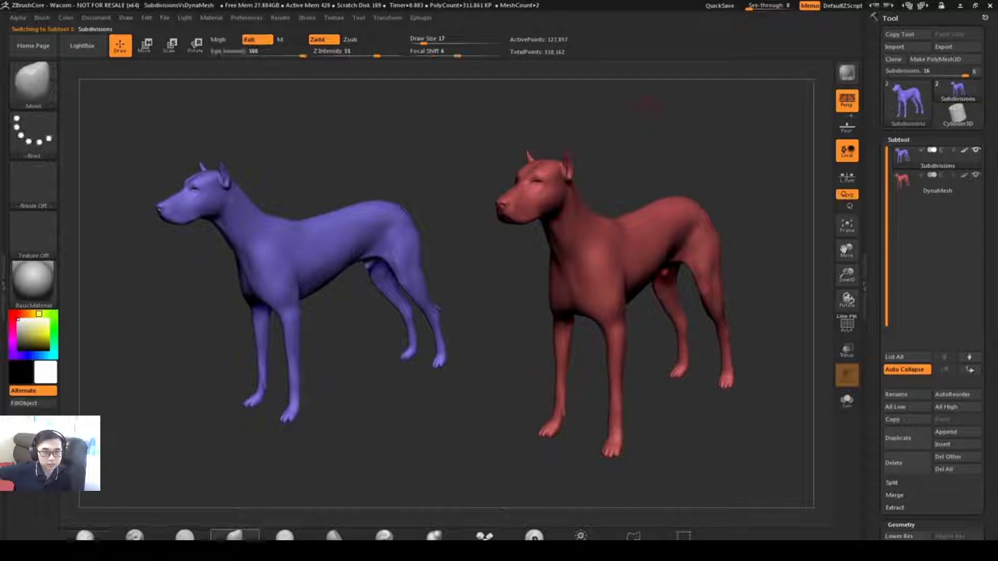
left_click(256, 38)
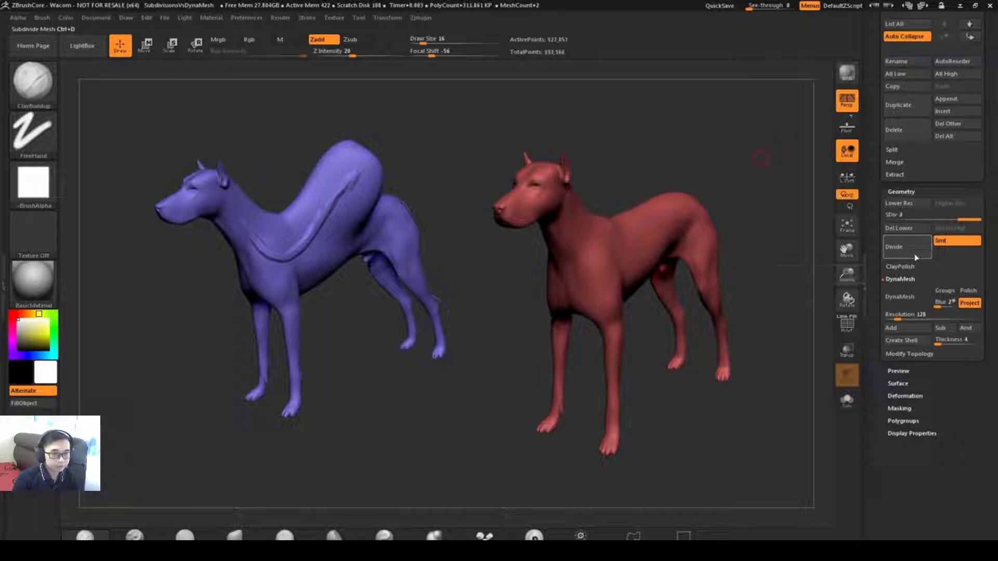
left_click(893, 246)
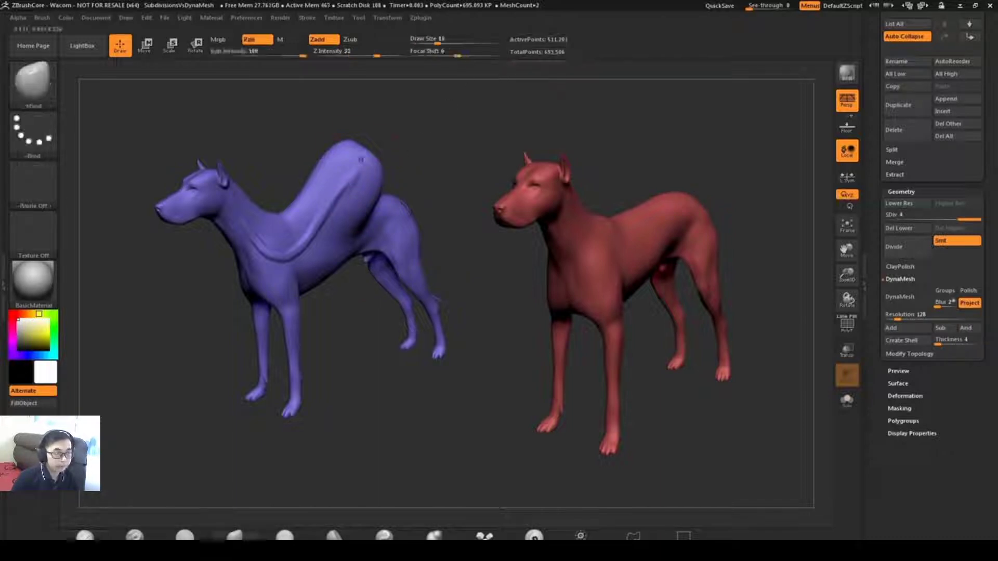
left_click(256, 40)
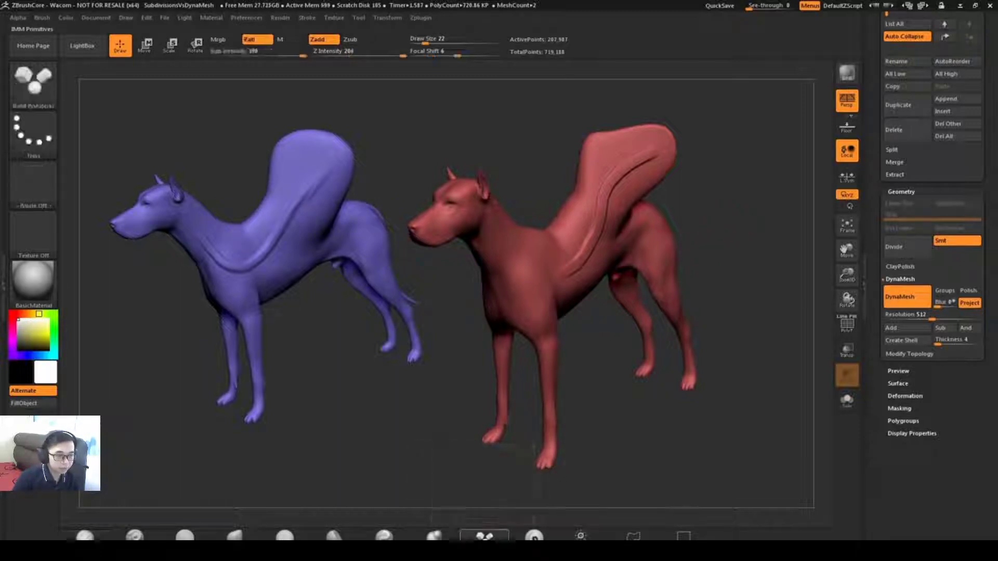
Step: Insert grey spheres into the red DynaMesh dog's body with the IMM Primitives brush
left_click(257, 39)
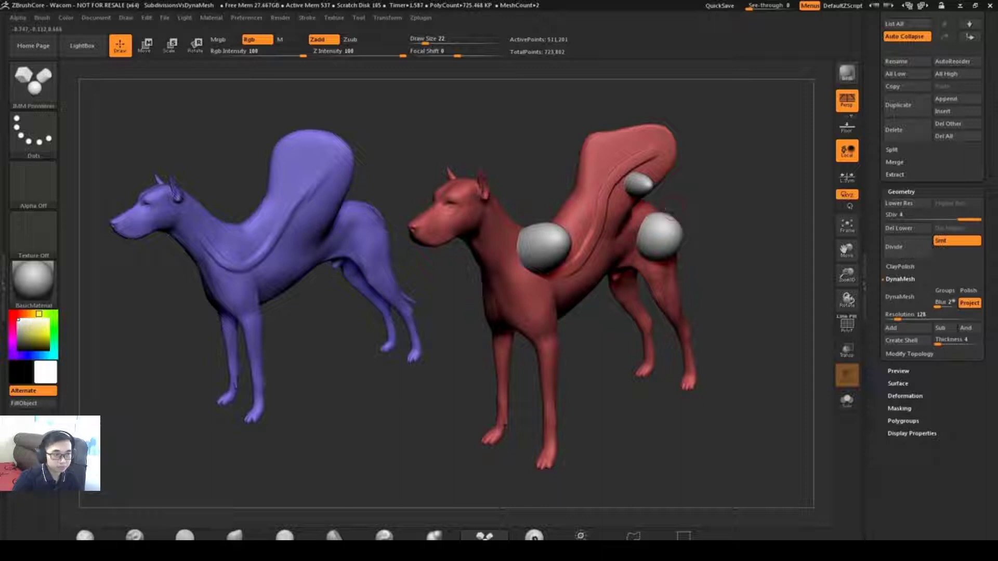
left_click(898, 297)
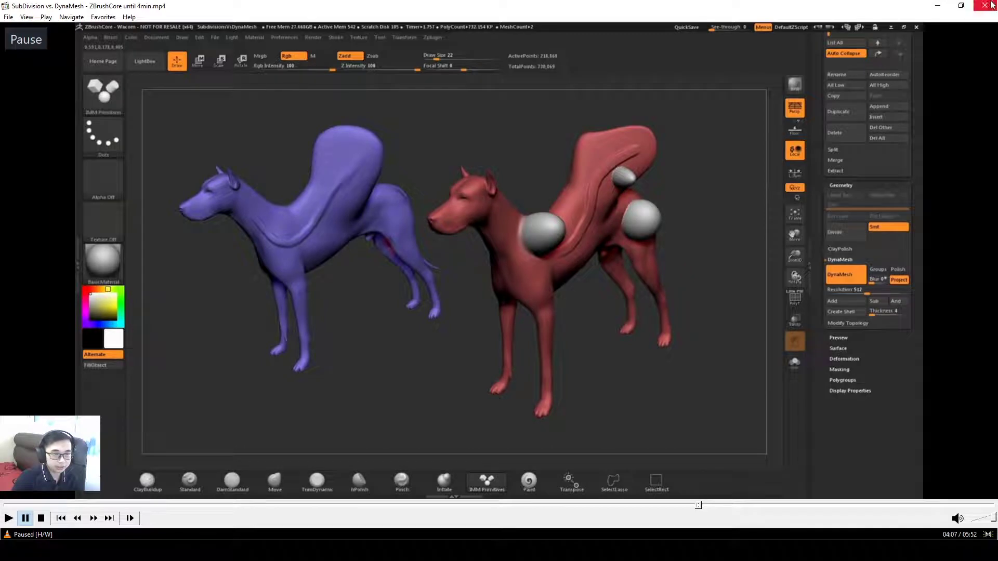
mouse_move(719, 318)
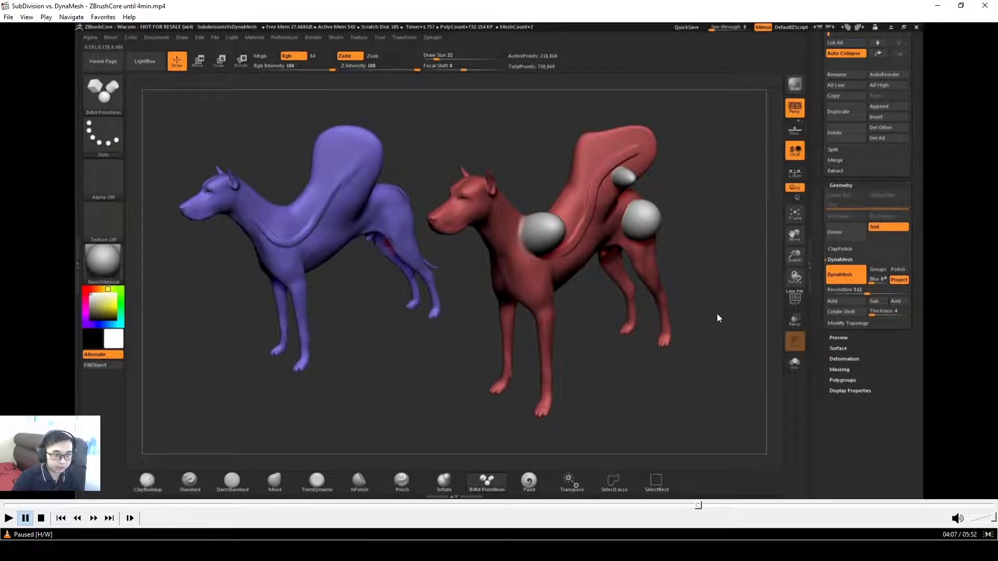
mouse_move(736, 512)
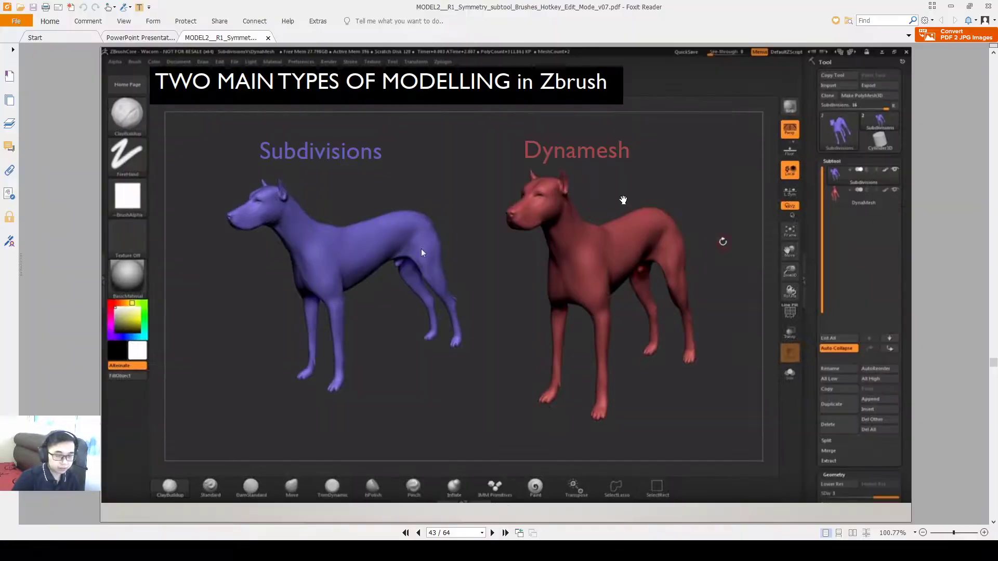
left_click(504, 533)
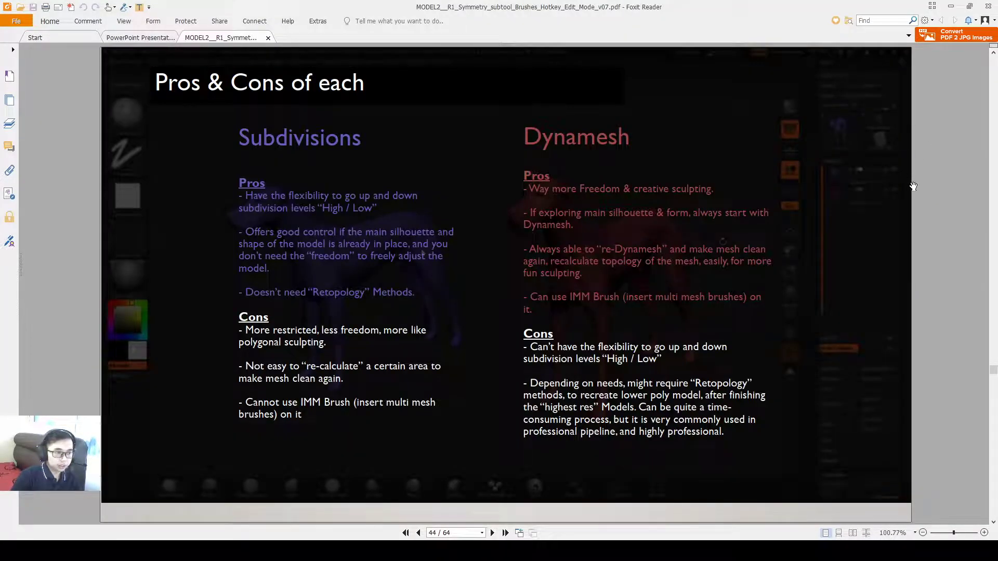
mouse_move(473, 292)
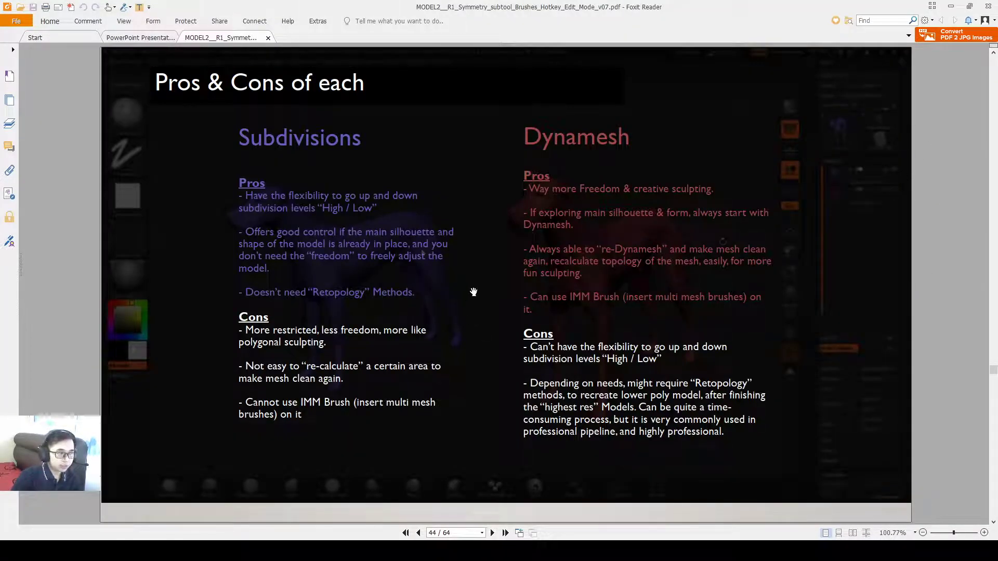
mouse_move(700, 213)
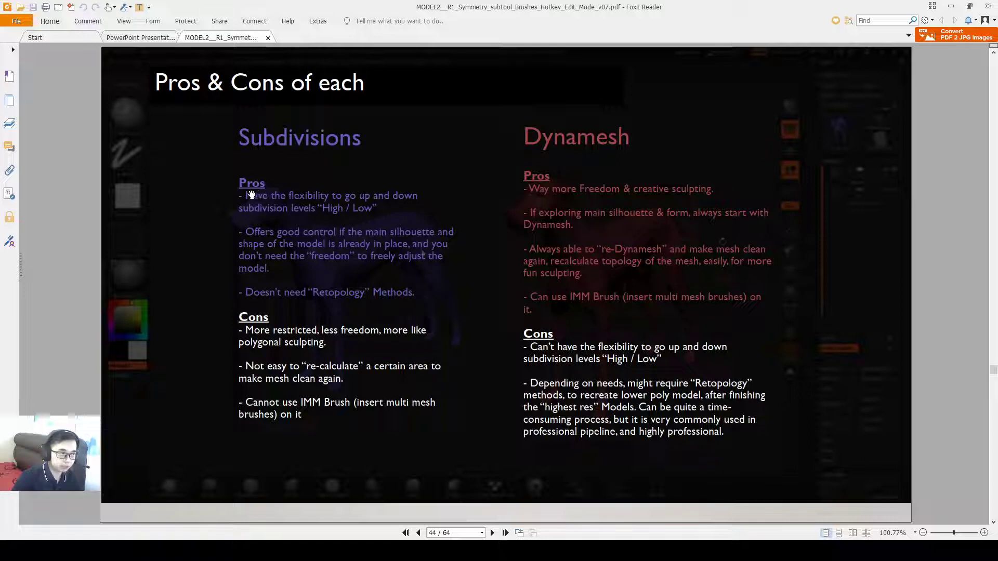
mouse_move(403, 228)
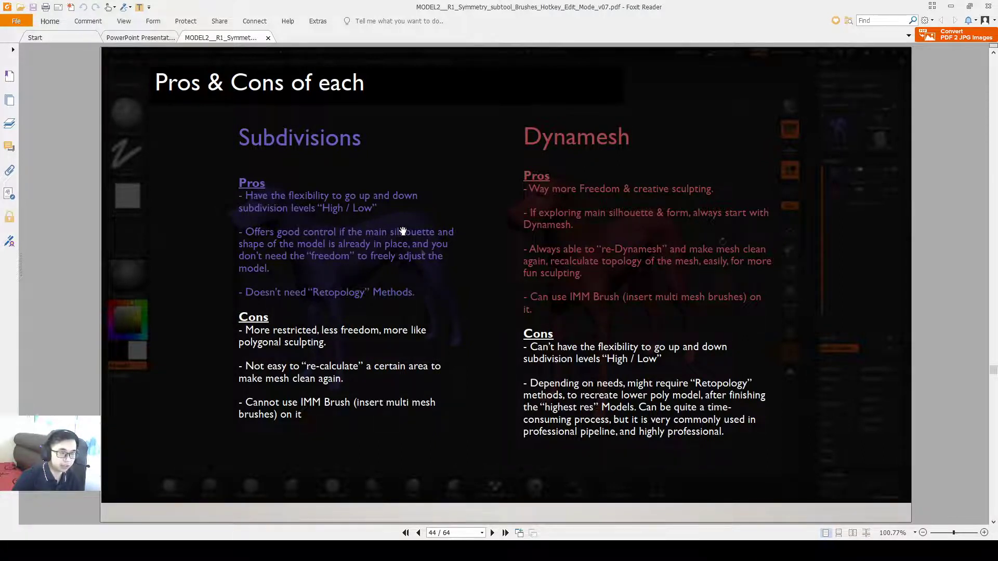
mouse_move(288, 236)
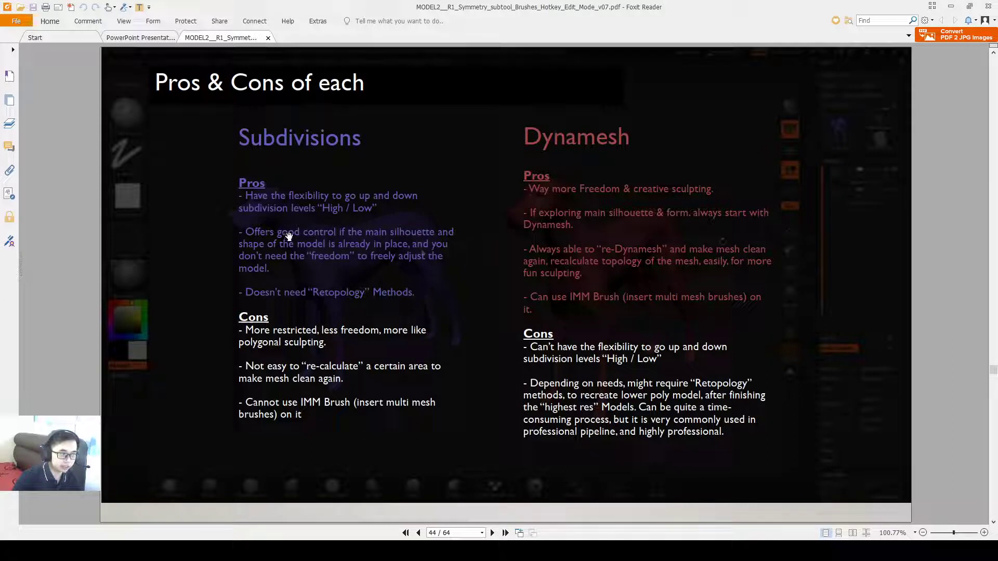
mouse_move(406, 236)
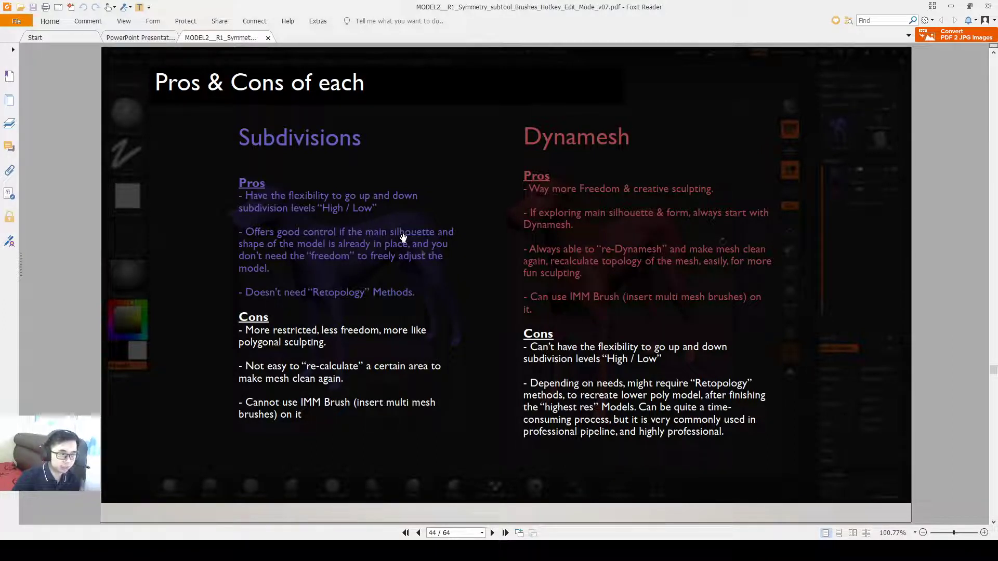
mouse_move(500, 245)
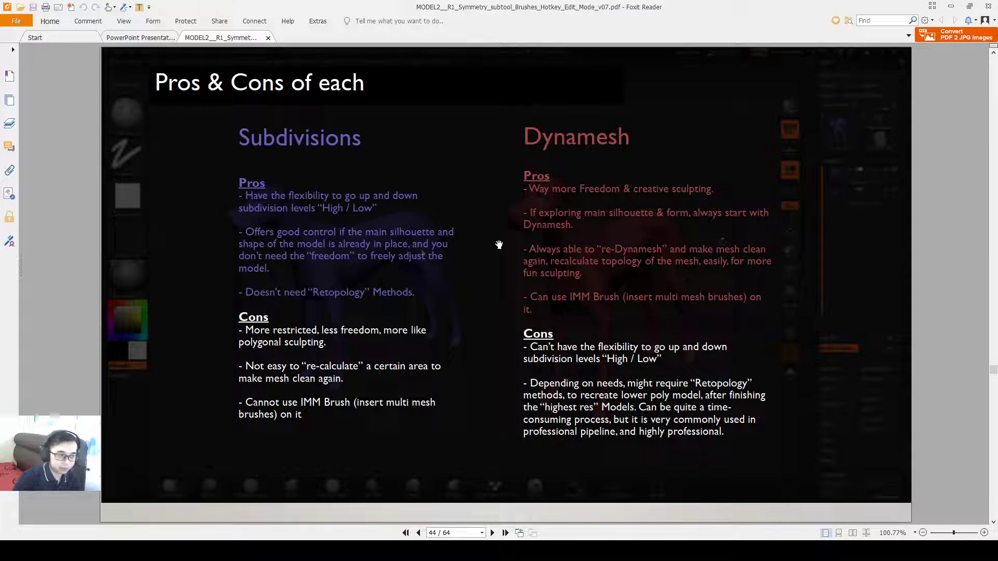
mouse_move(497, 244)
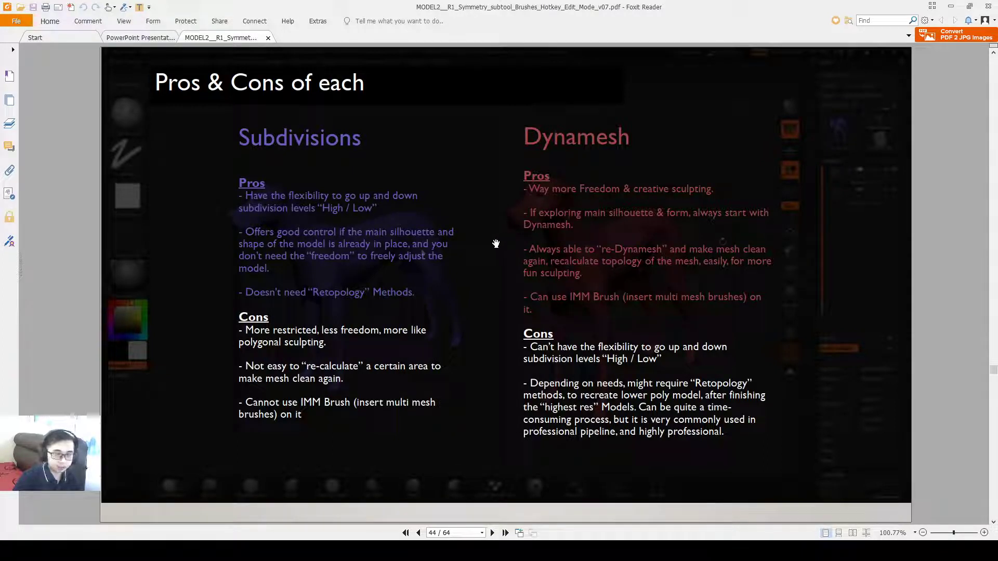
mouse_move(300, 223)
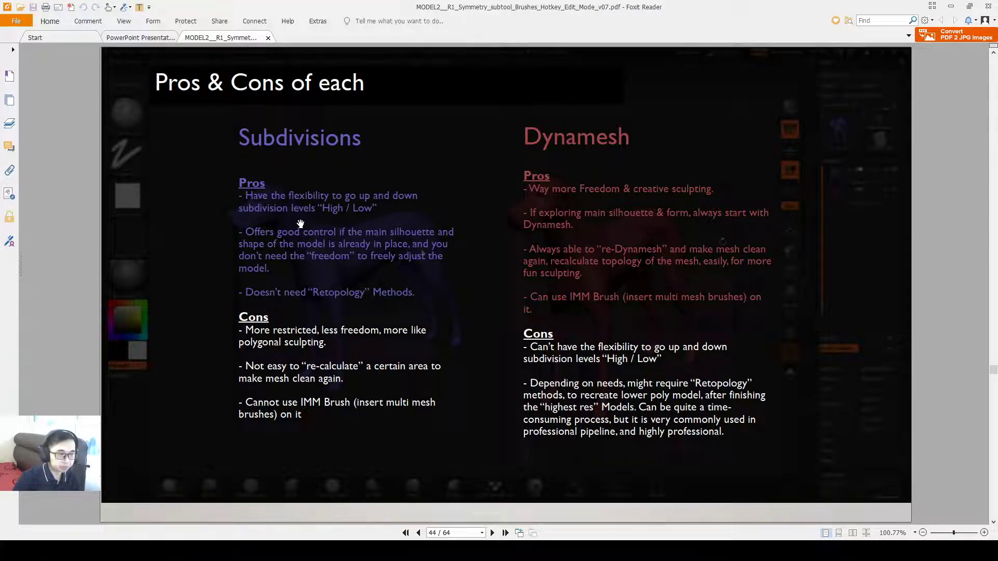
mouse_move(347, 287)
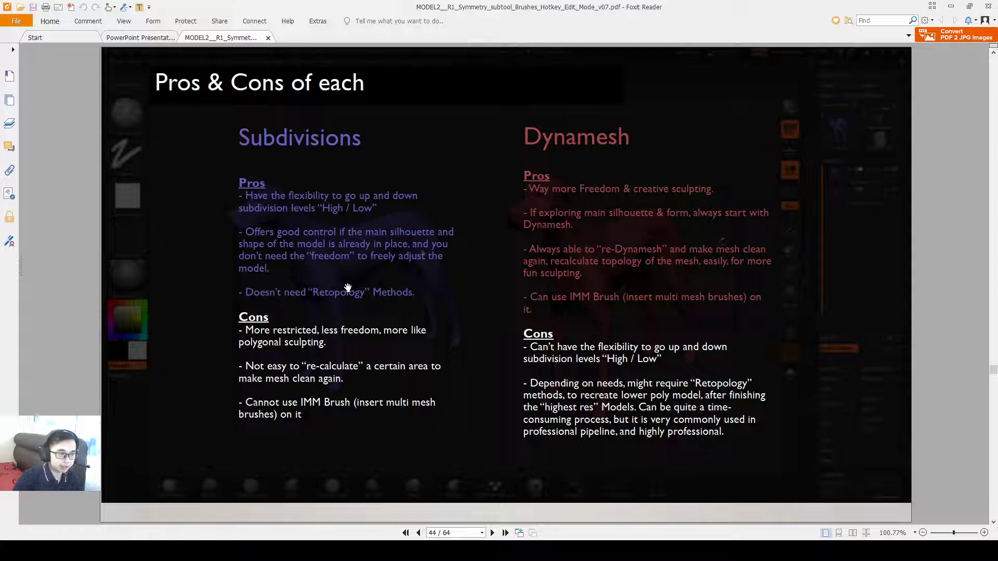
mouse_move(424, 294)
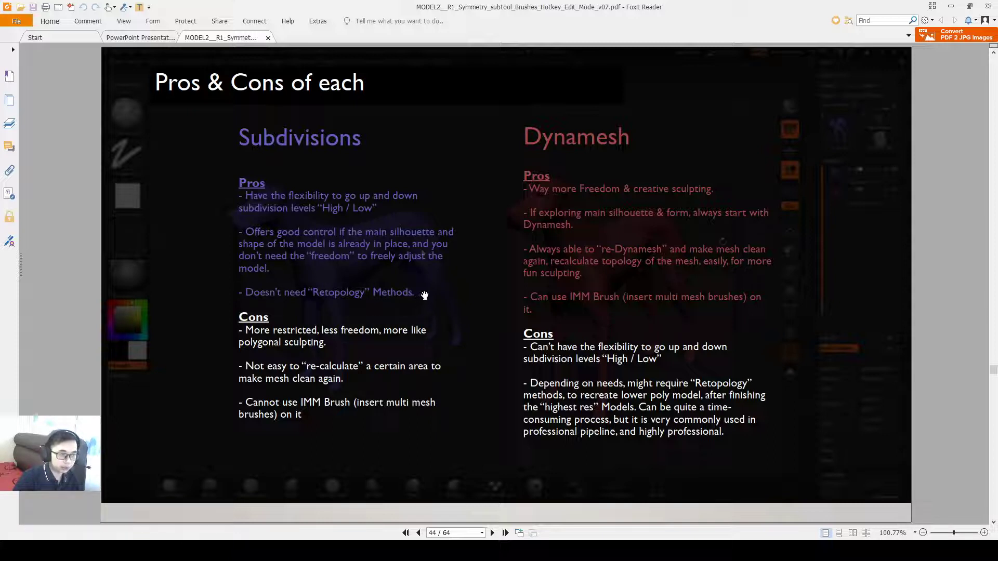
mouse_move(430, 264)
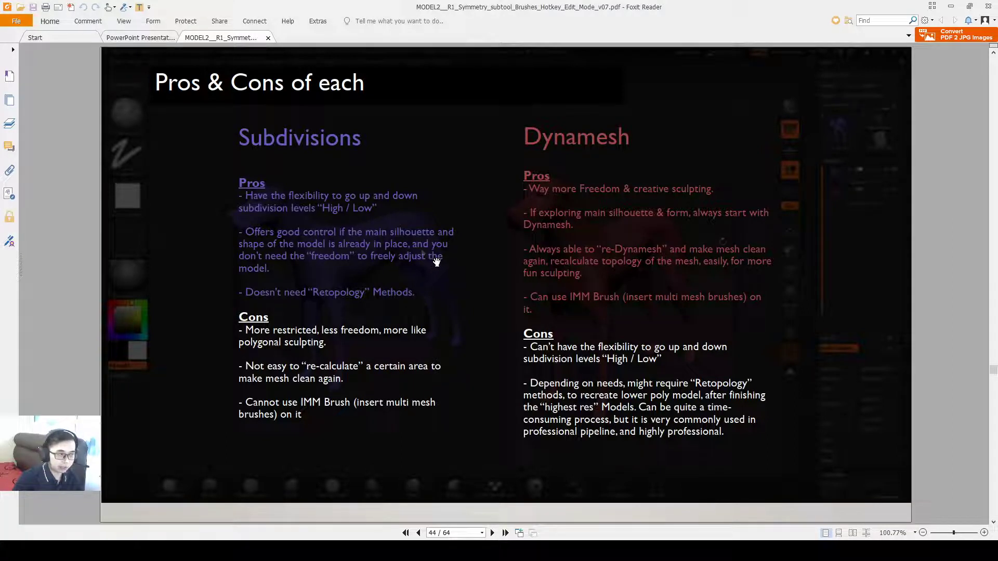
mouse_move(401, 299)
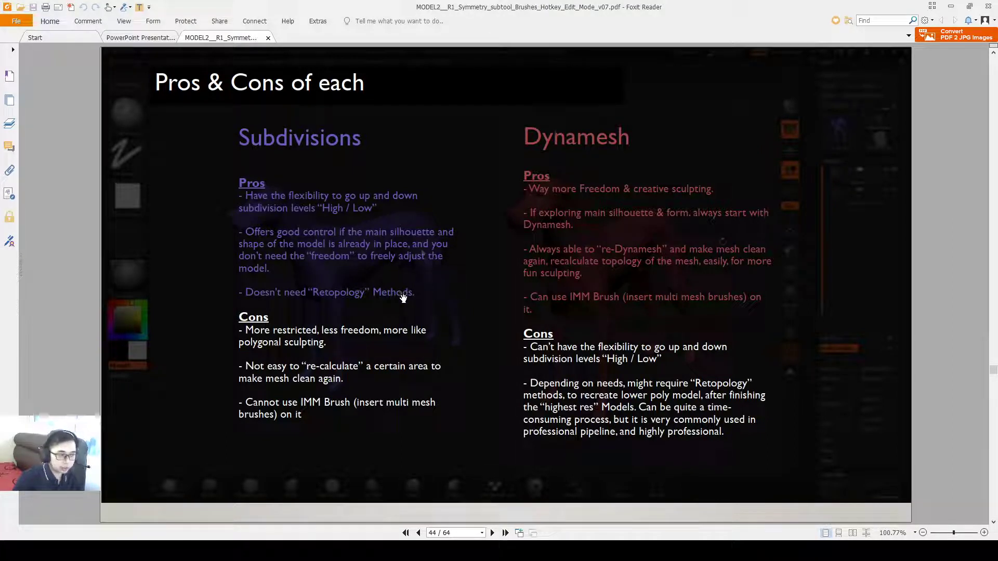
mouse_move(534, 143)
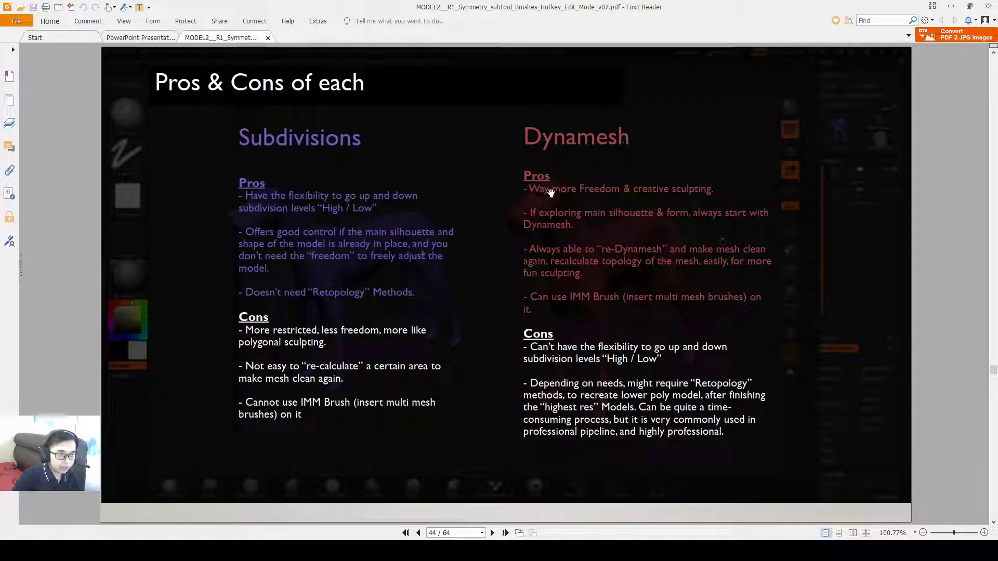
mouse_move(710, 203)
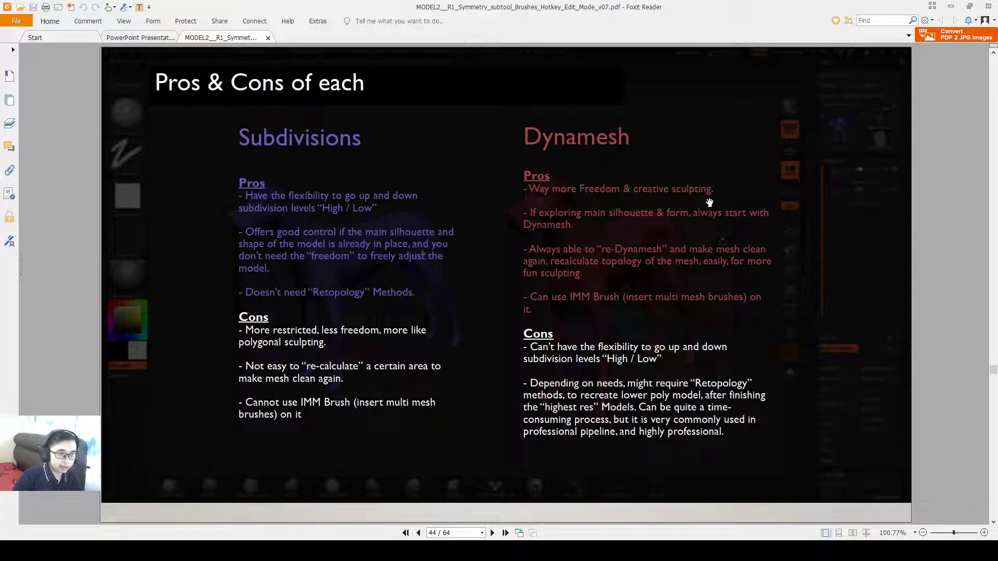
mouse_move(605, 230)
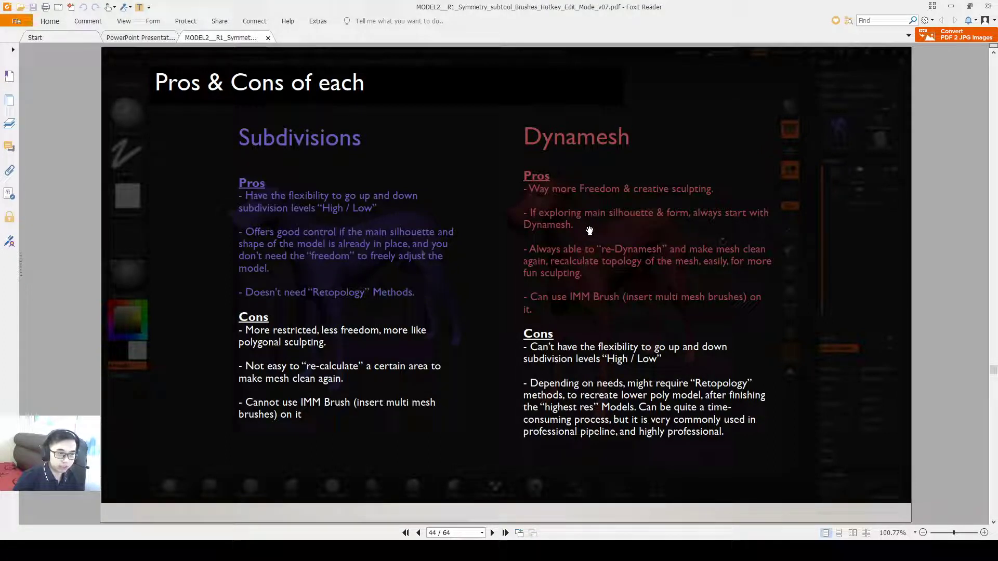
mouse_move(580, 227)
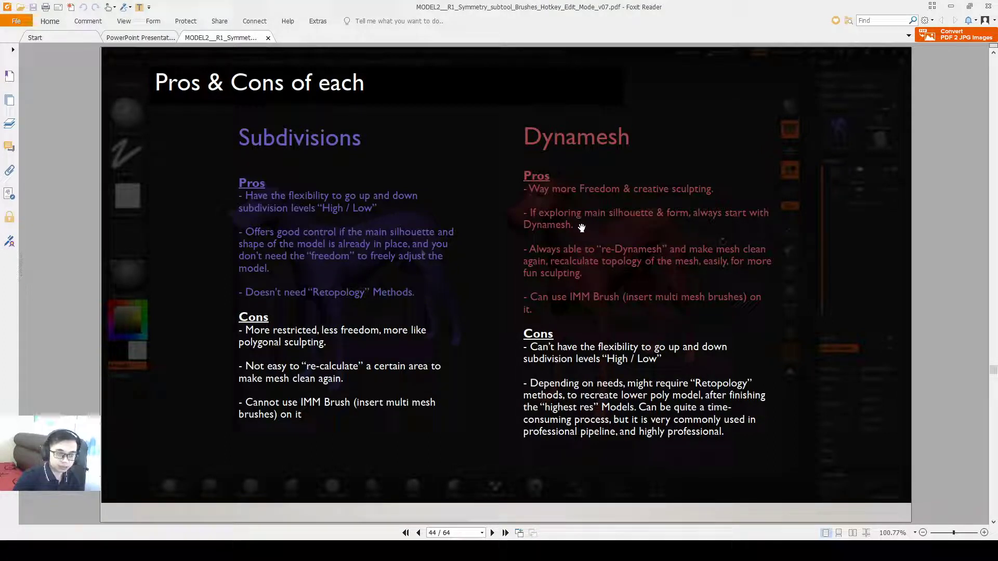
mouse_move(580, 210)
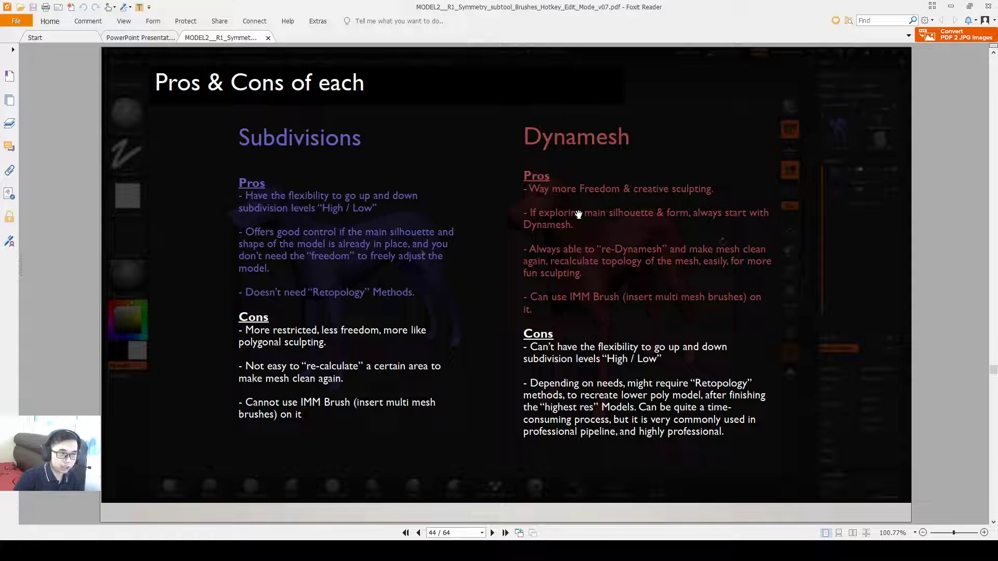
mouse_move(602, 240)
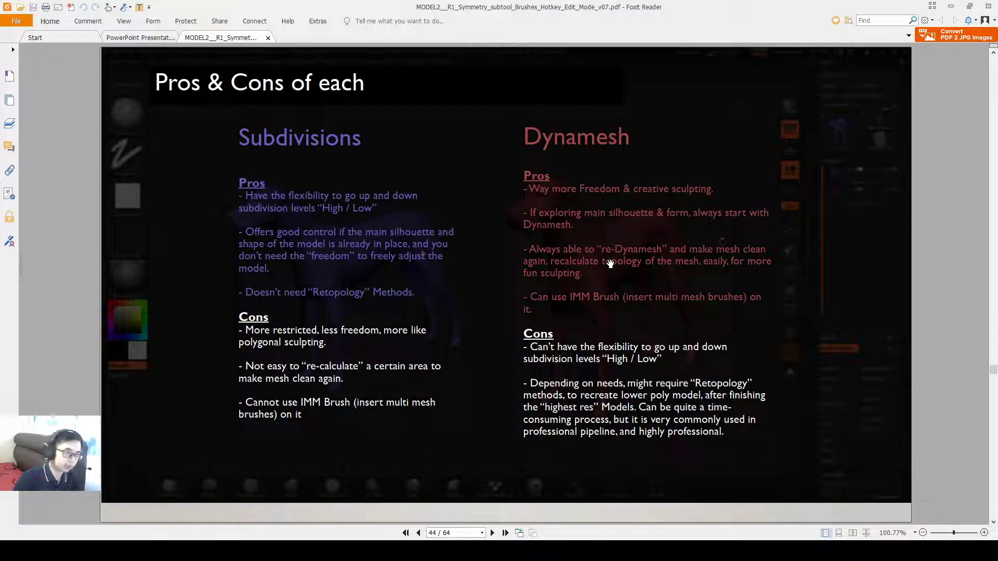
mouse_move(598, 248)
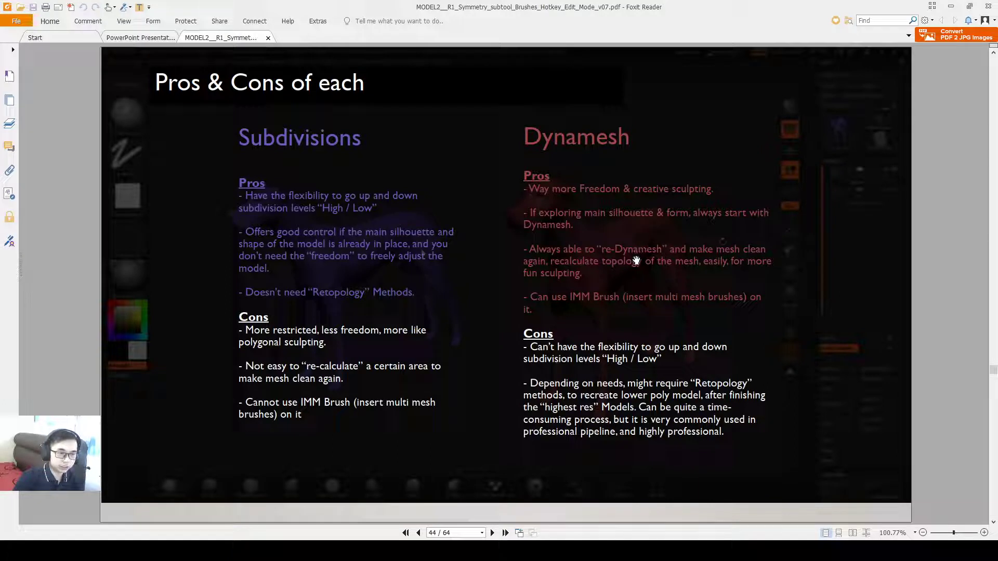
mouse_move(669, 294)
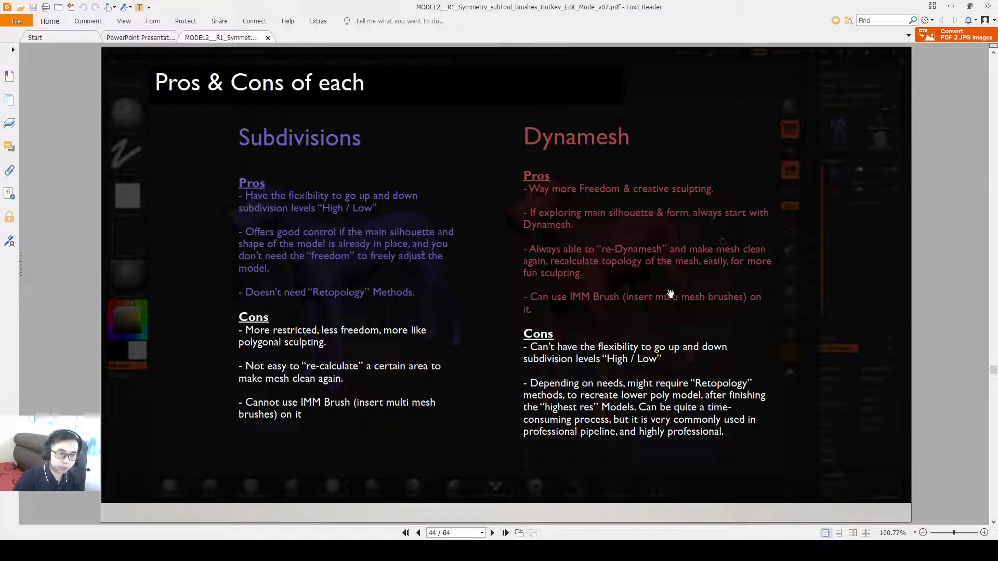
mouse_move(671, 276)
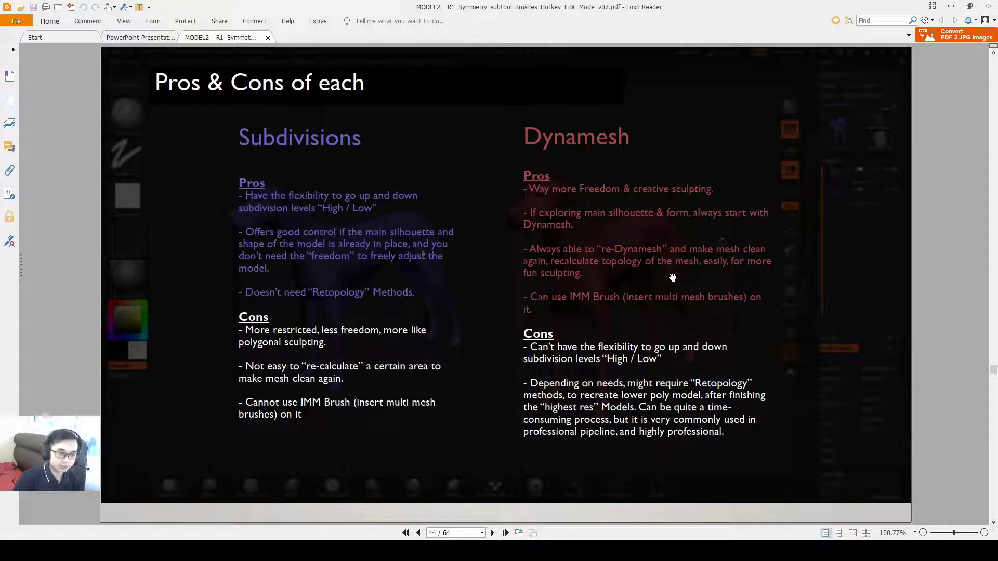
mouse_move(613, 268)
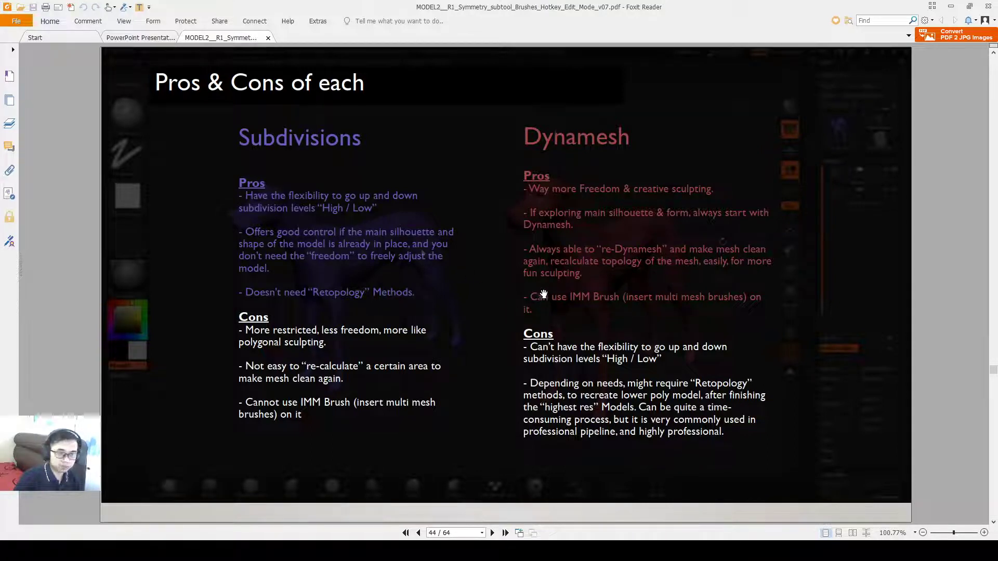
mouse_move(588, 287)
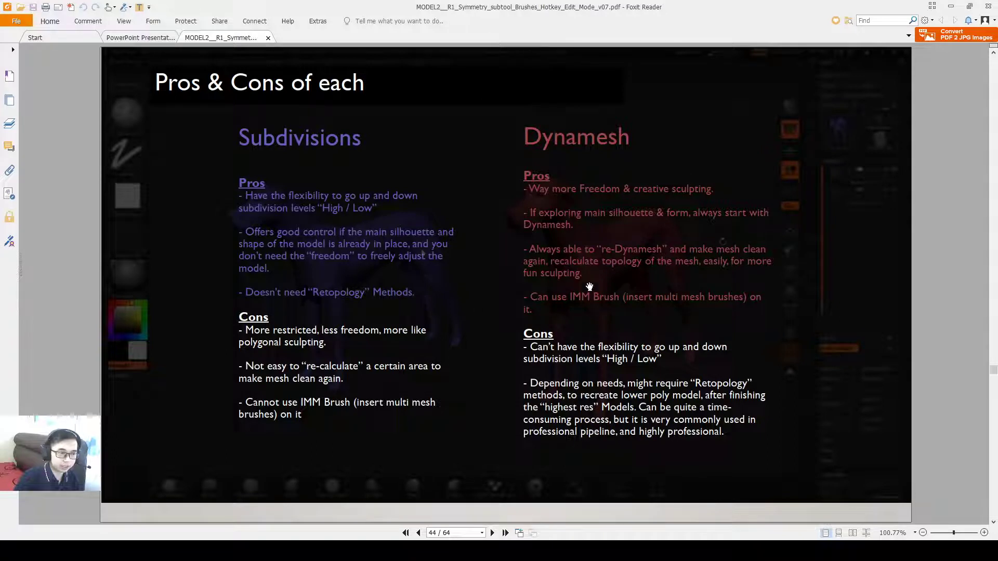
mouse_move(593, 195)
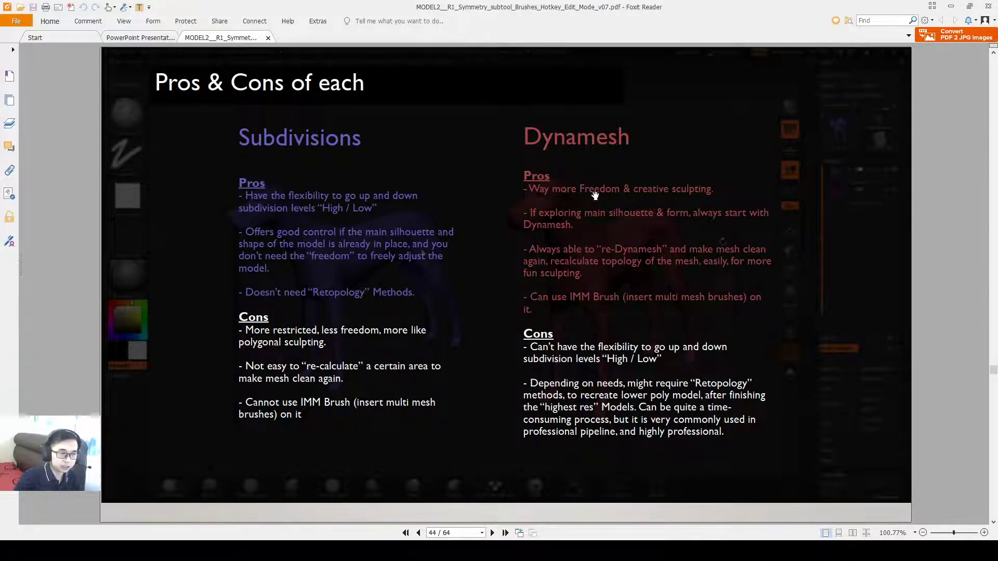
mouse_move(662, 273)
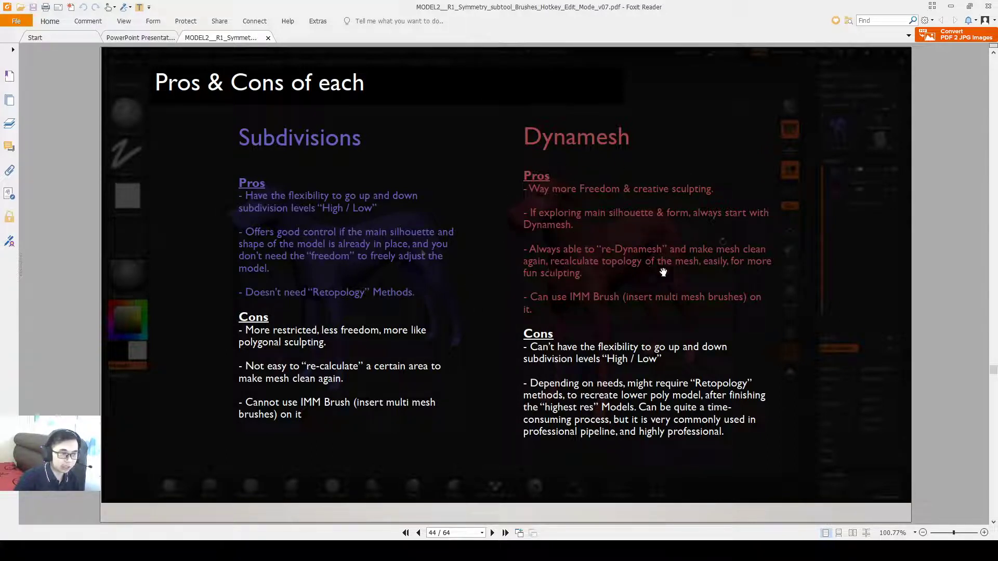
mouse_move(271, 313)
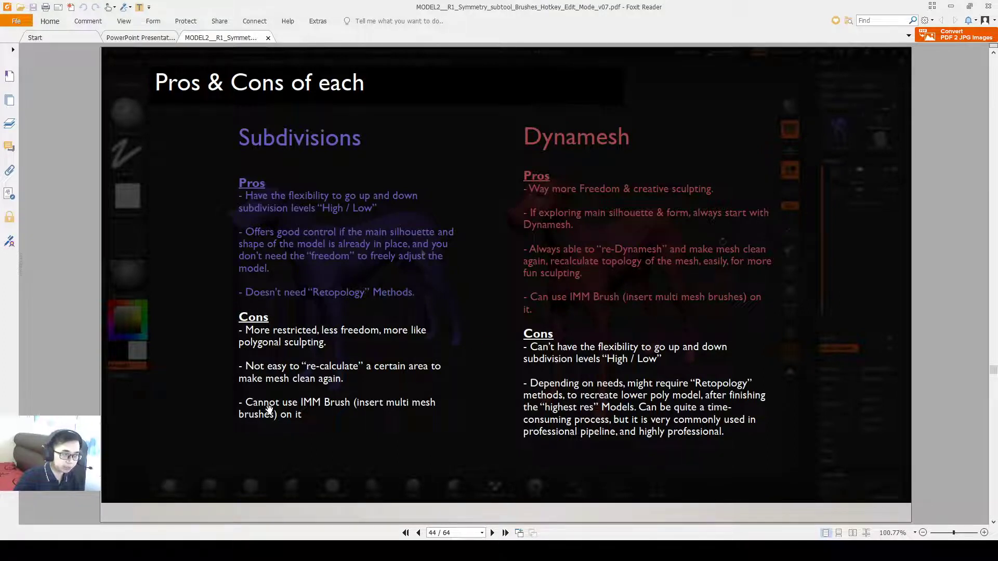
mouse_move(318, 371)
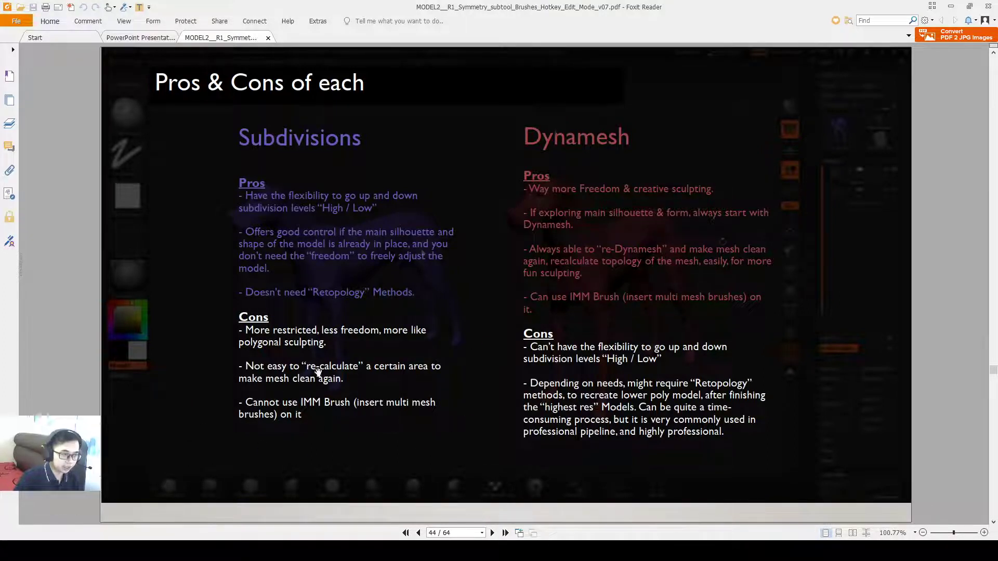
mouse_move(455, 299)
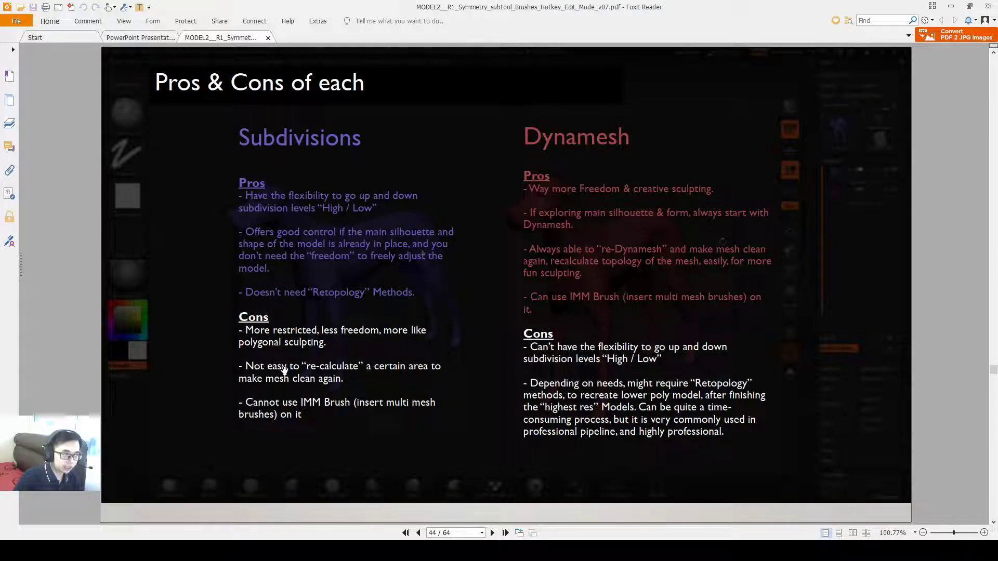
mouse_move(347, 380)
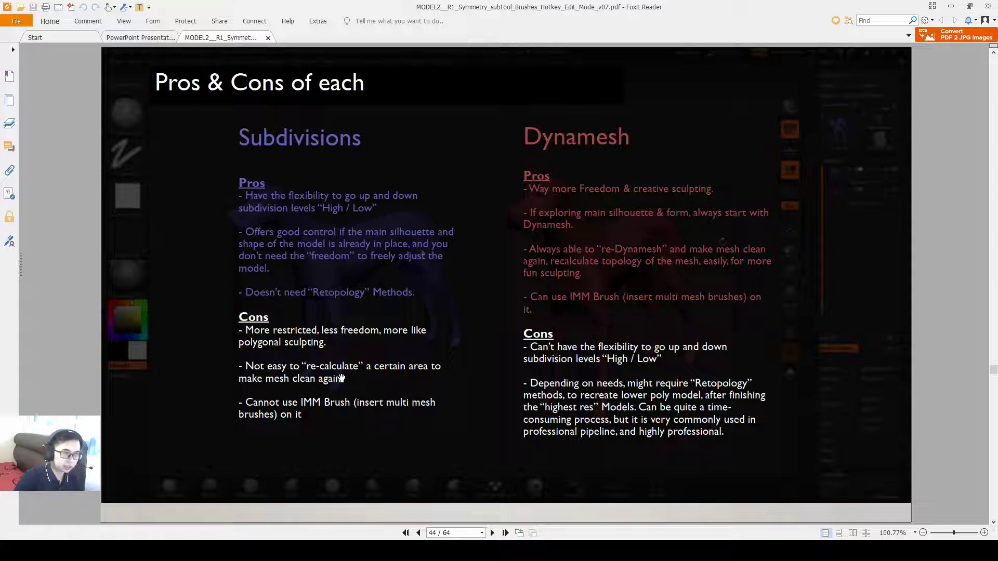
mouse_move(257, 332)
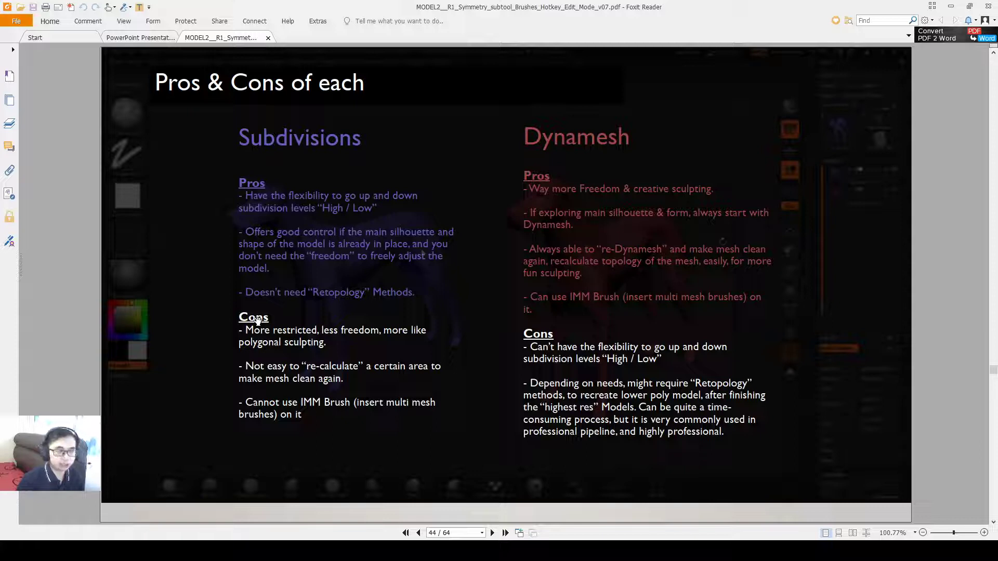
mouse_move(507, 389)
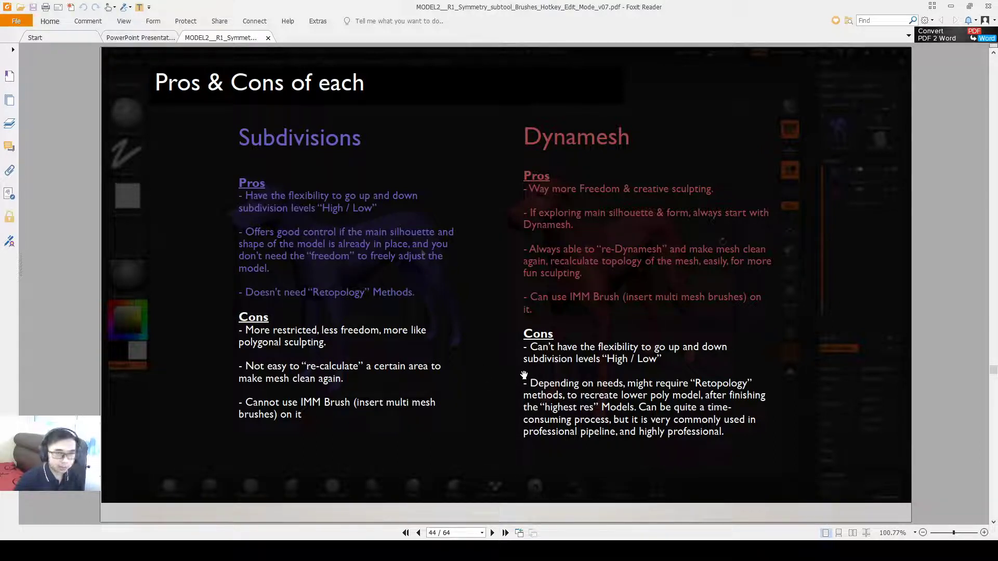
mouse_move(708, 244)
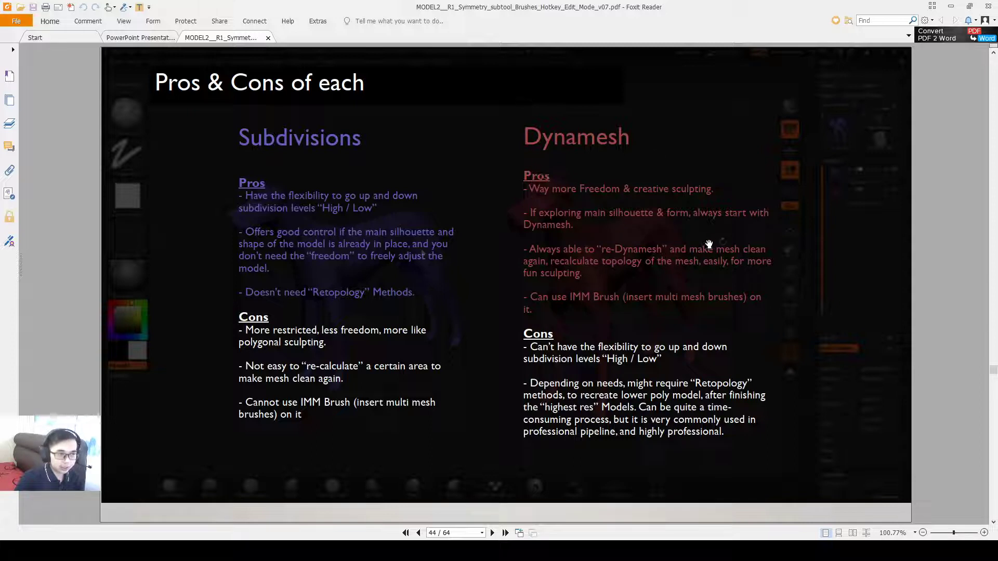
mouse_move(629, 362)
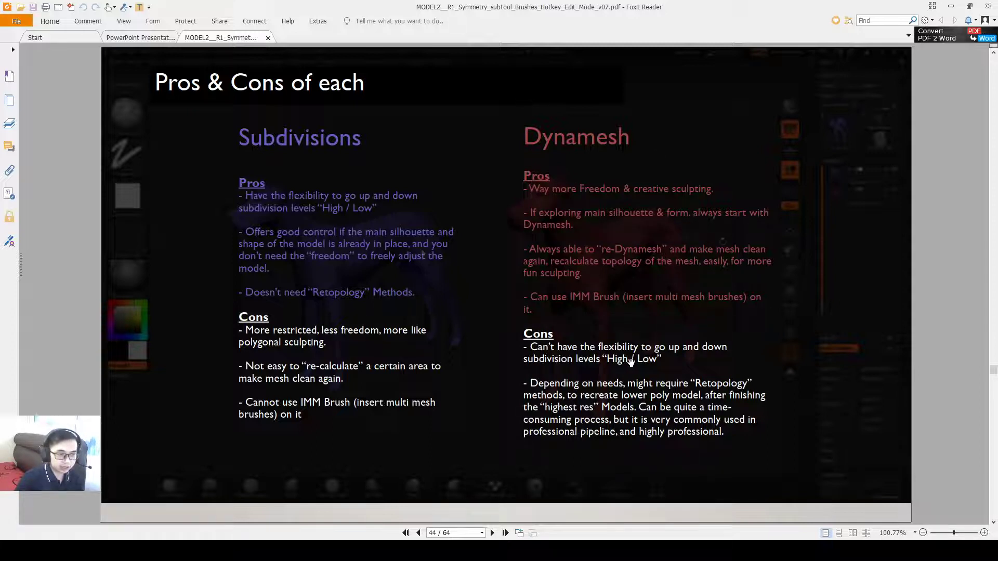
mouse_move(713, 387)
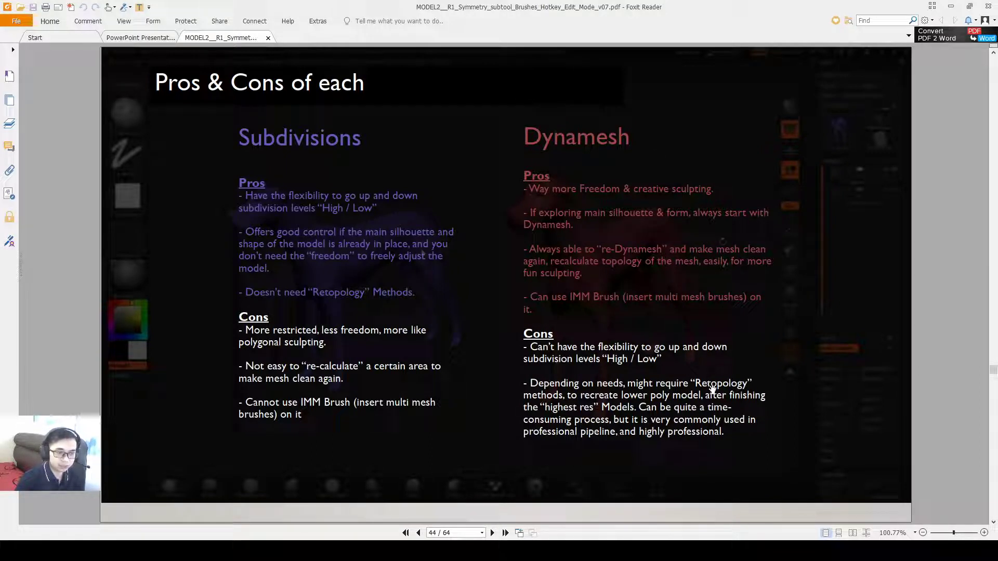
mouse_move(722, 357)
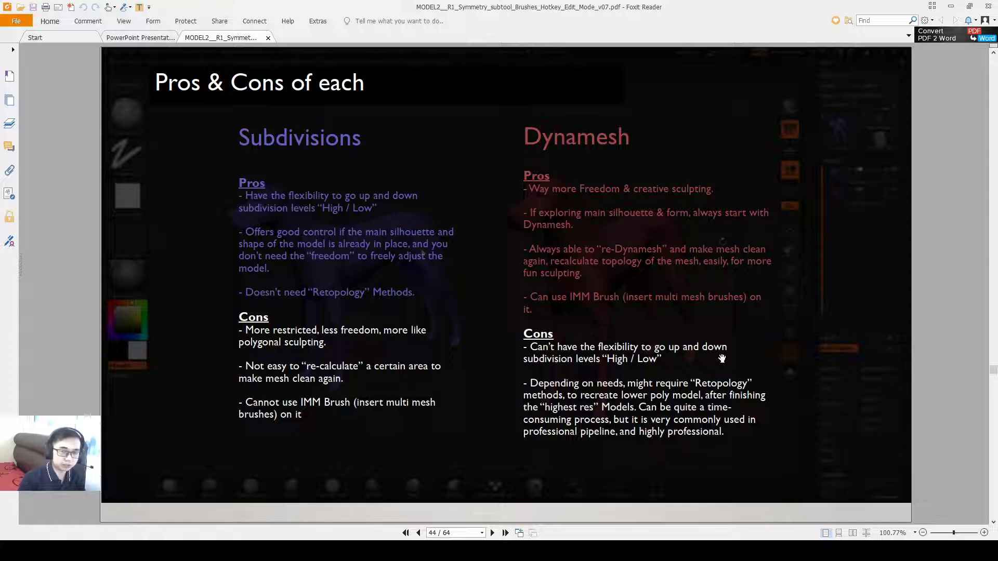
mouse_move(725, 355)
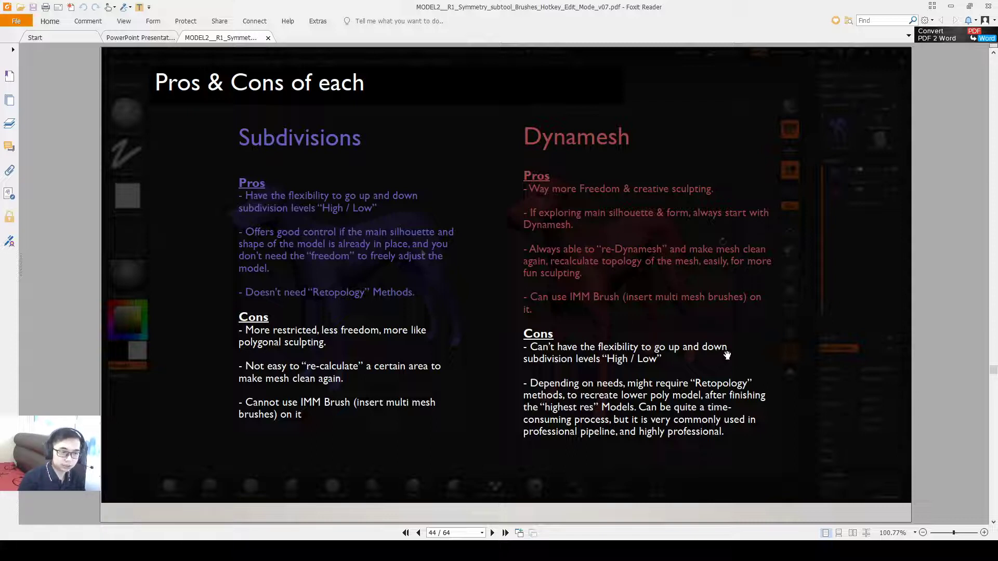
mouse_move(676, 402)
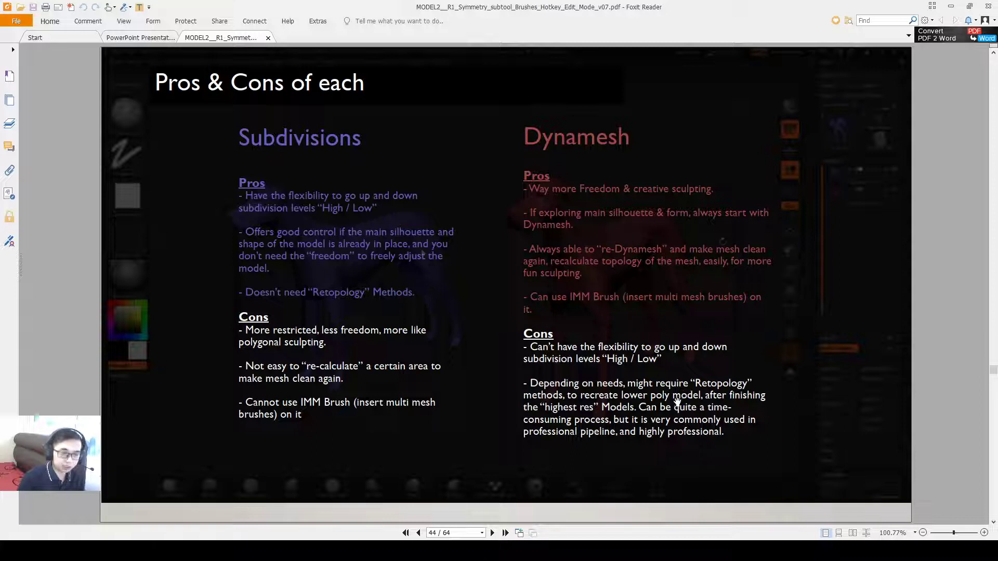
mouse_move(671, 417)
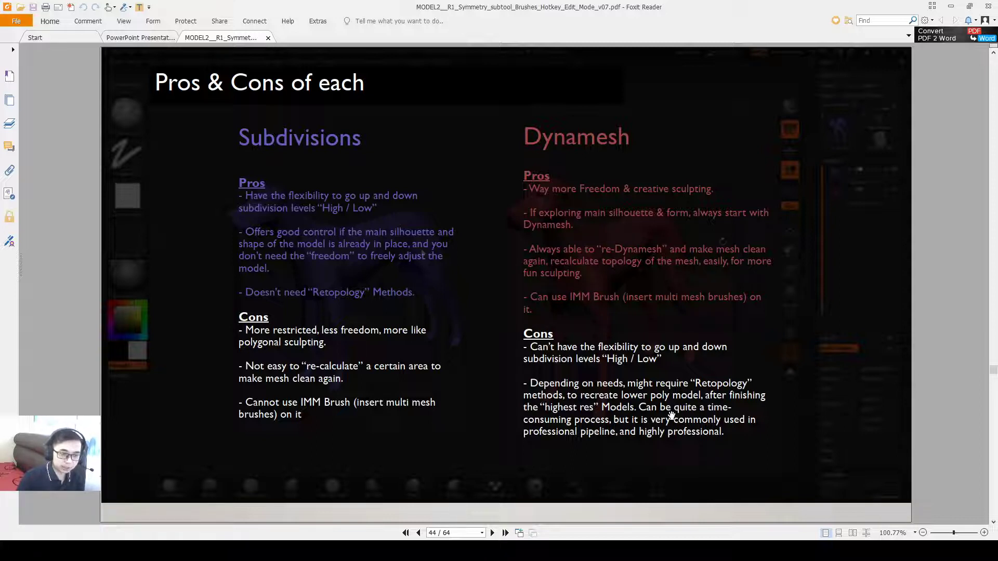
mouse_move(662, 431)
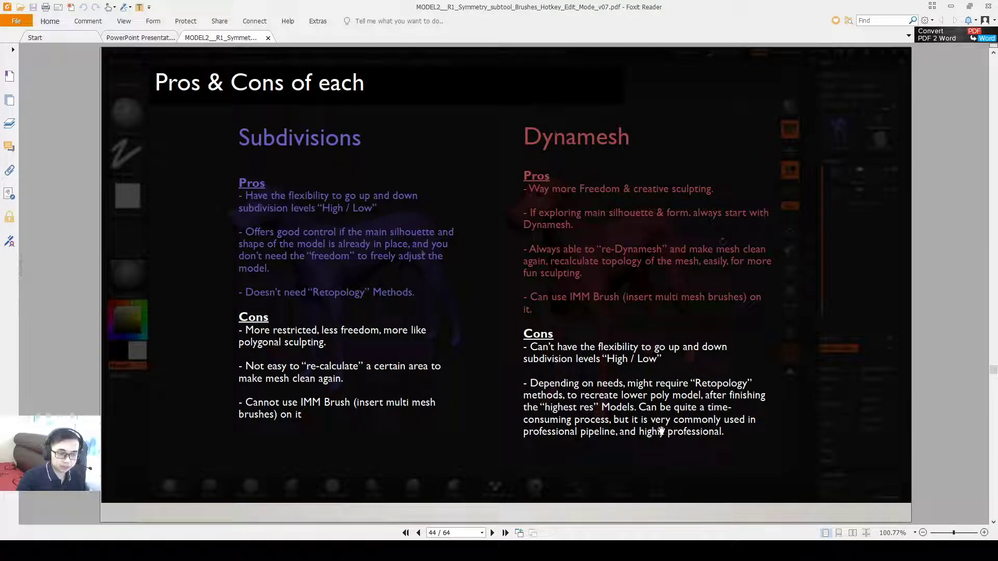
mouse_move(843, 344)
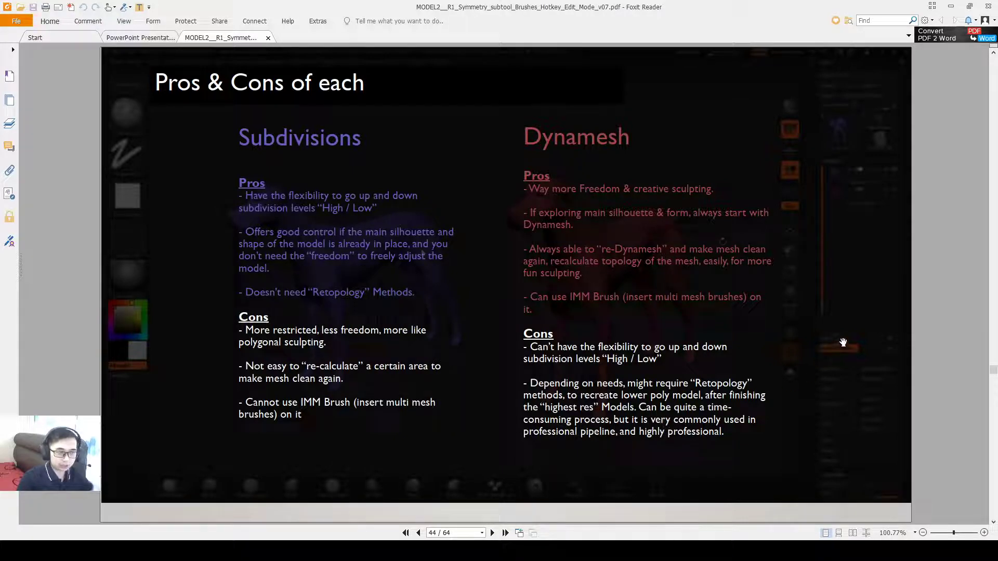
Step: Advance from the Pros & Cons slide to the Sub-Divisions shortcuts slide on page 45
left_click(491, 533)
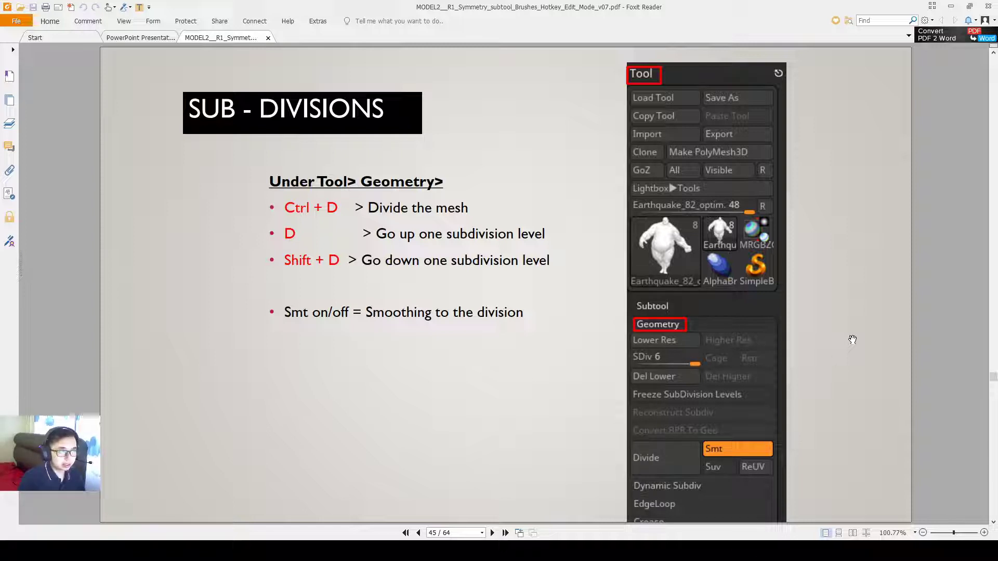
mouse_move(634, 344)
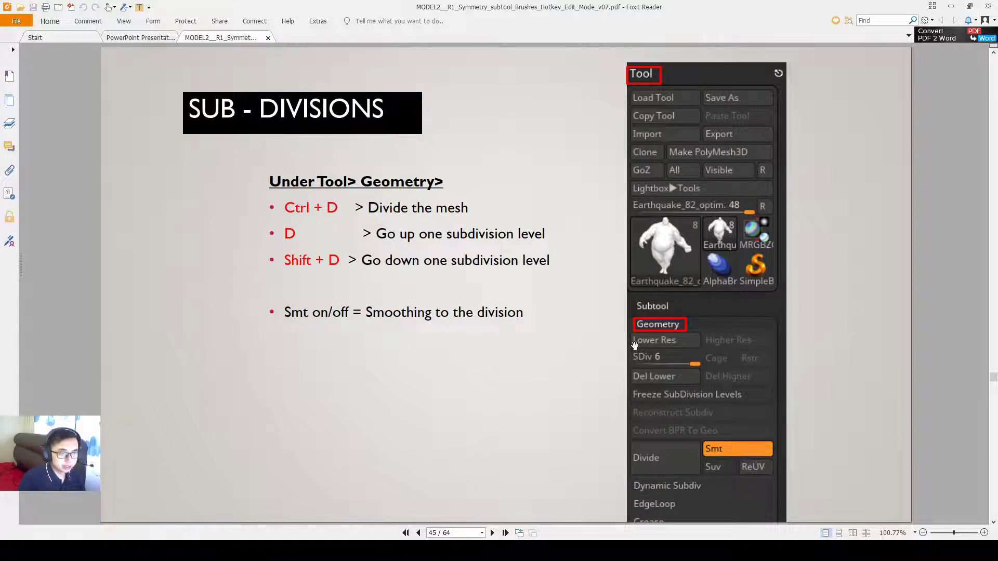
mouse_move(608, 177)
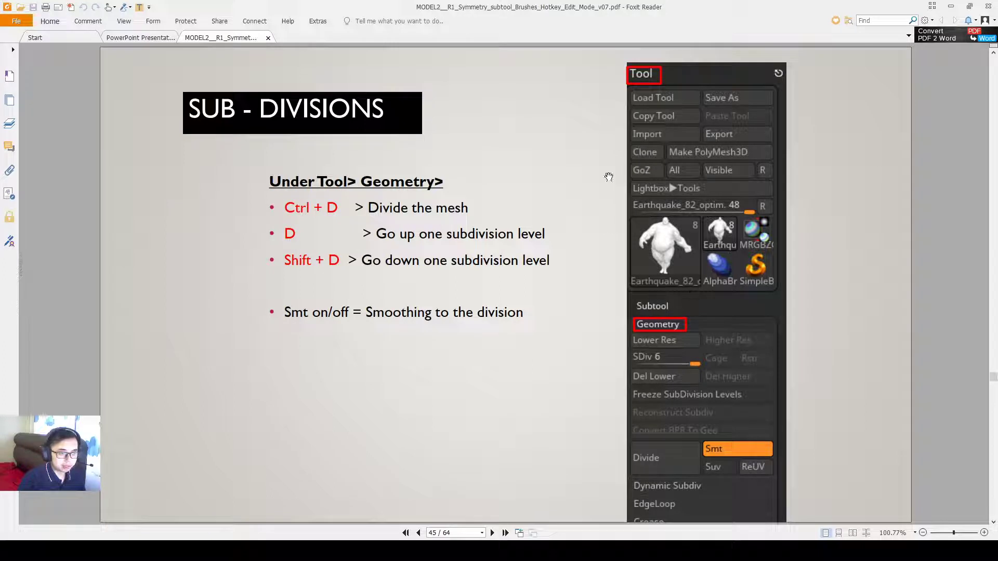
mouse_move(664, 381)
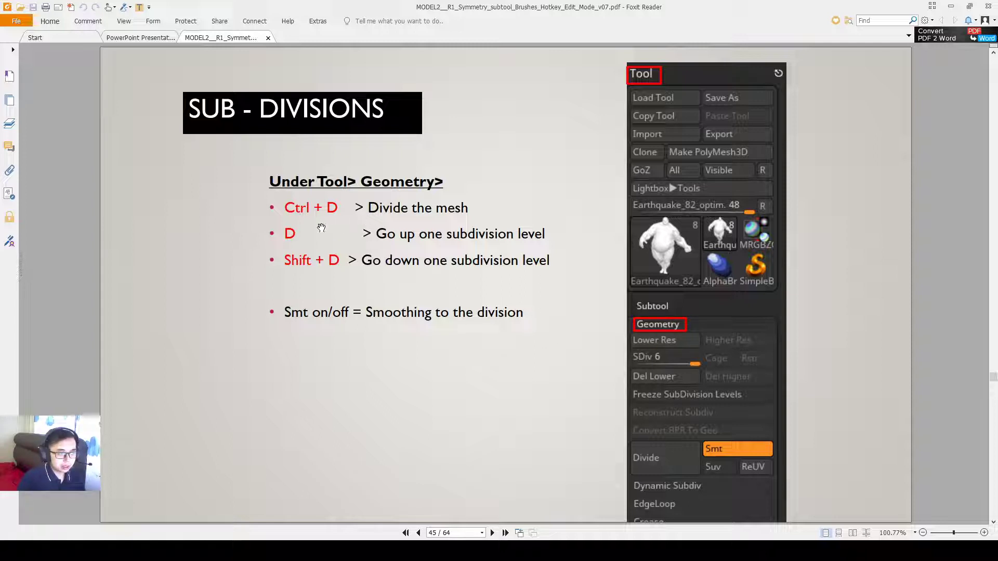
mouse_move(393, 236)
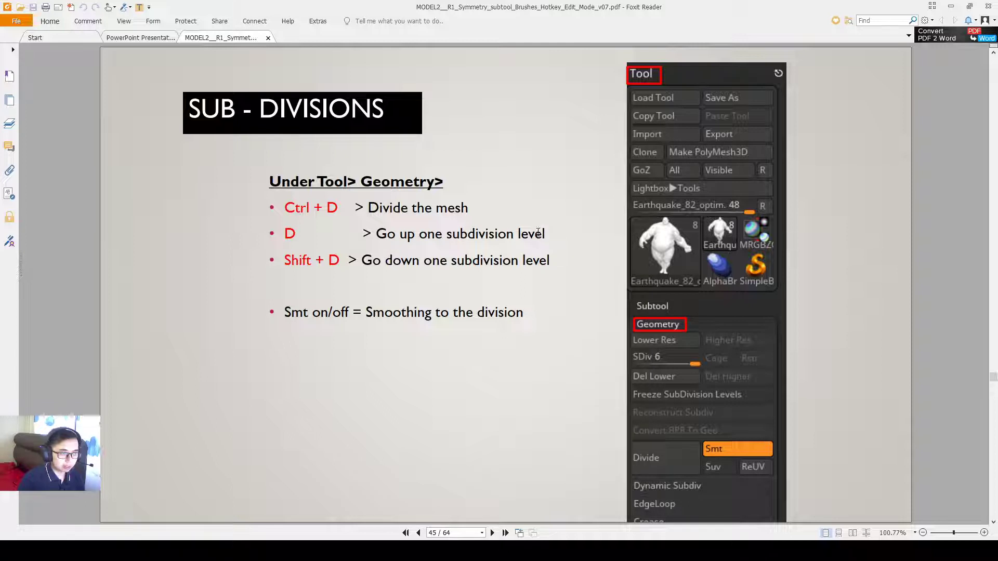
mouse_move(557, 242)
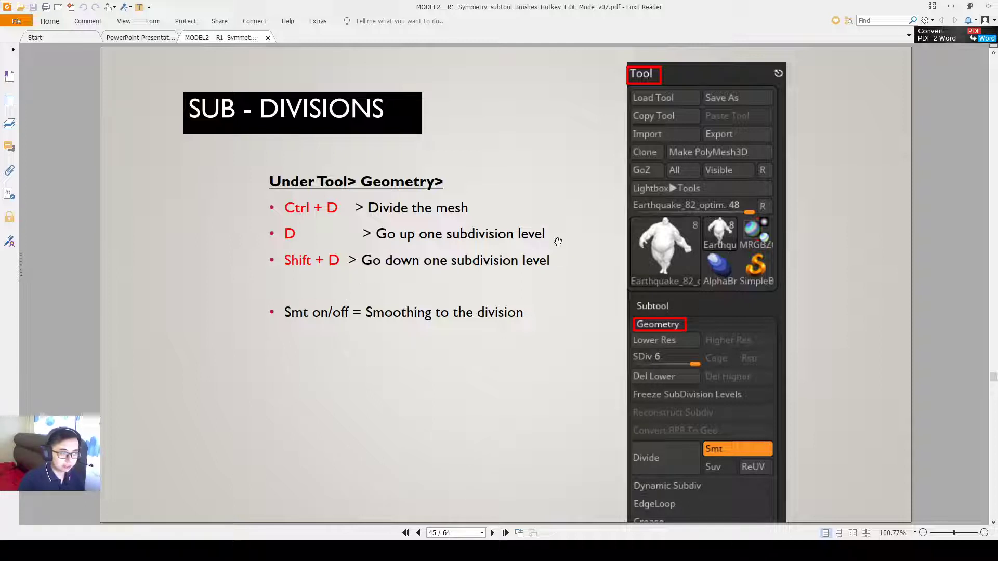
mouse_move(546, 260)
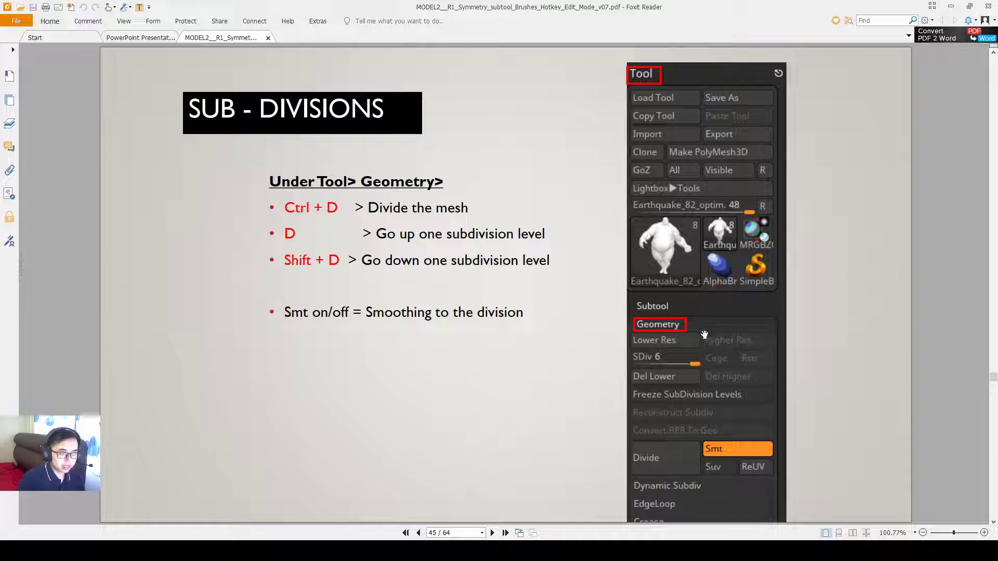
mouse_move(588, 271)
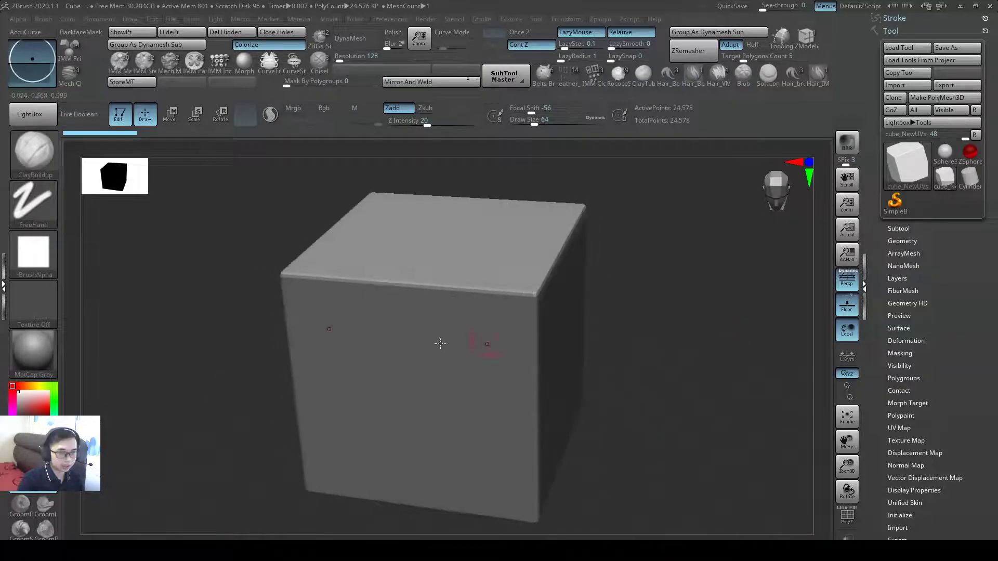
Step: Load the Dog.ZPR sample project from LightBox and expand its Geometry settings
left_click(32, 114)
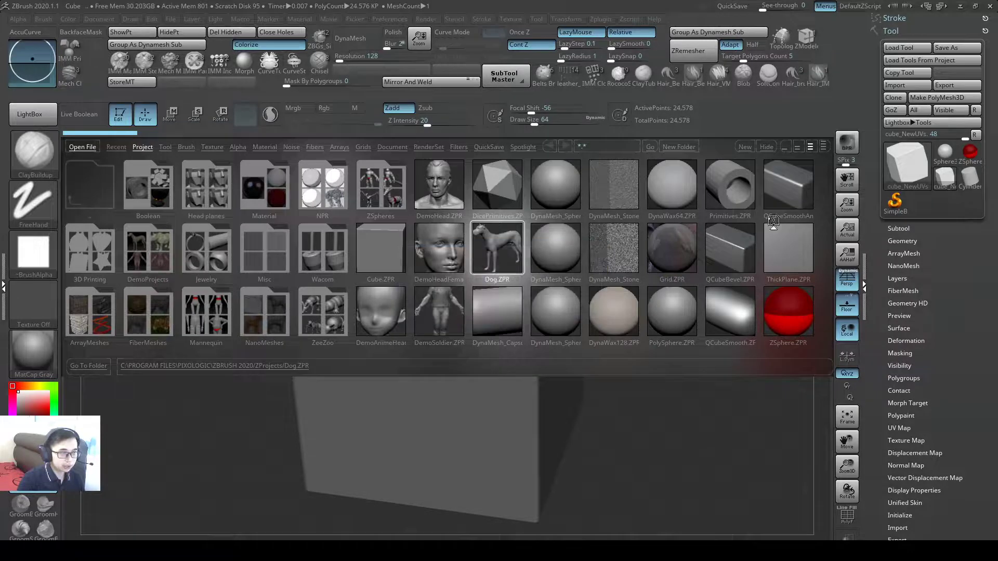
double_click(496, 250)
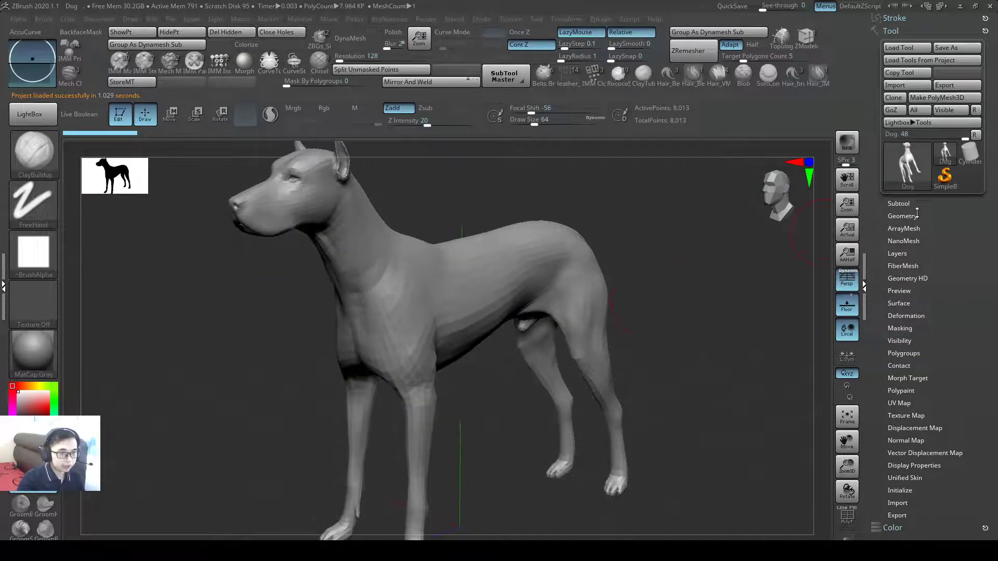
left_click(902, 216)
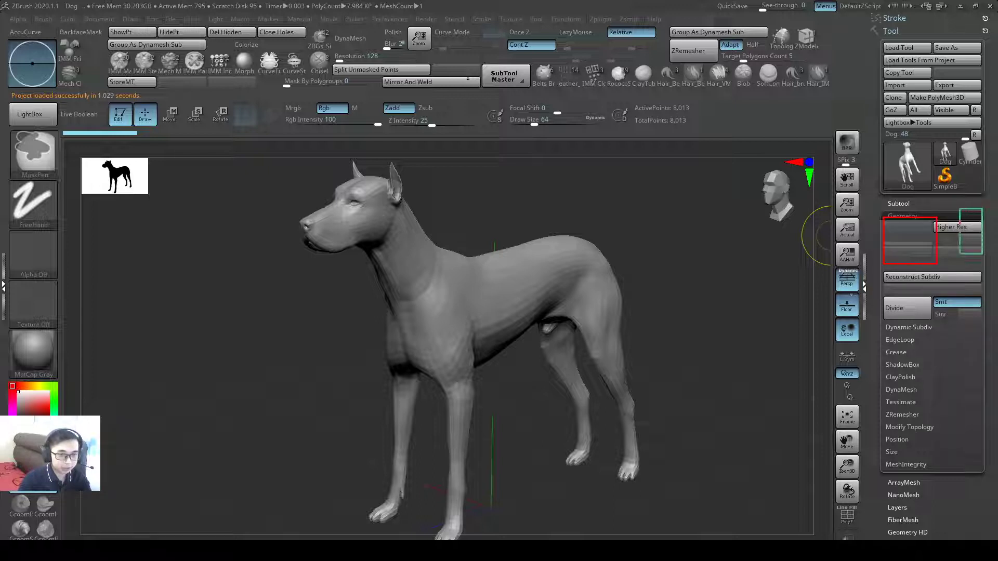
left_click(579, 32)
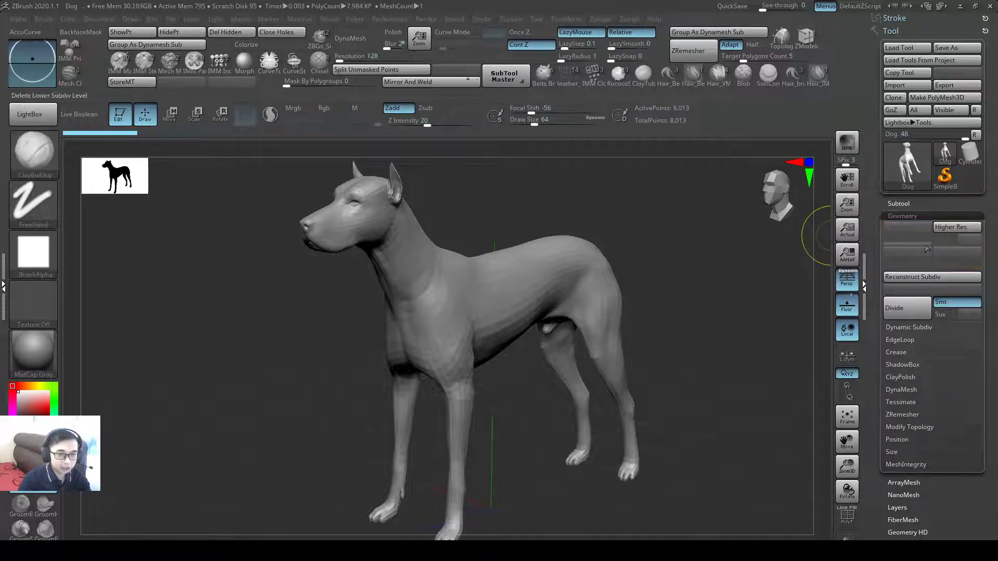
mouse_move(896, 308)
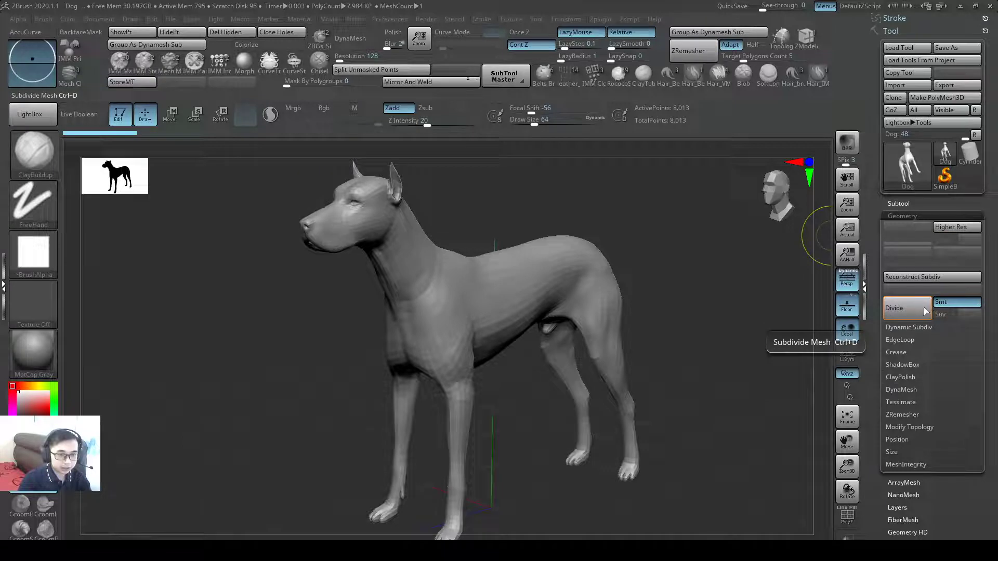
Step: Divide the dog with Smt on up to SDiv 4, about 511,000 points
left_click(894, 308)
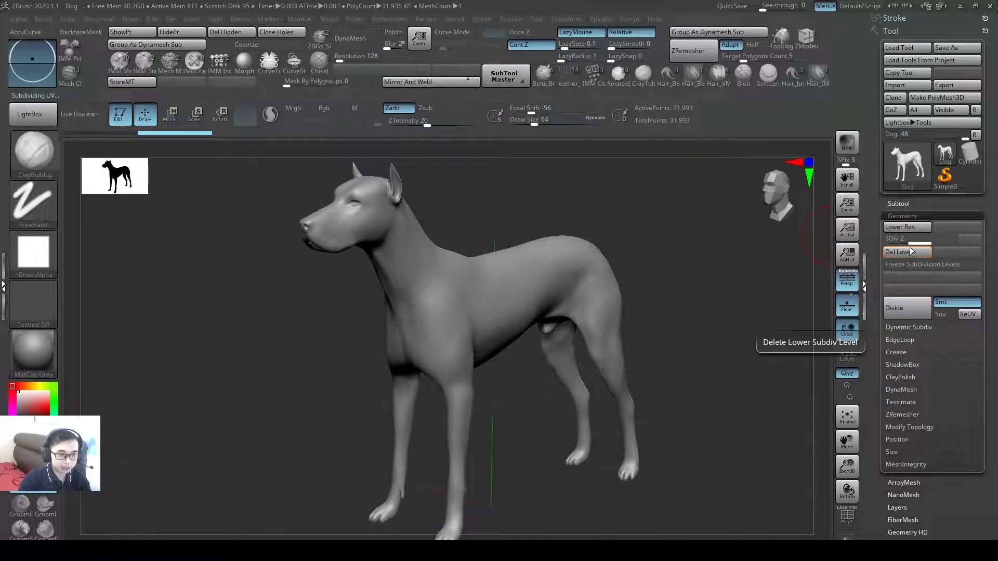
left_click(894, 307)
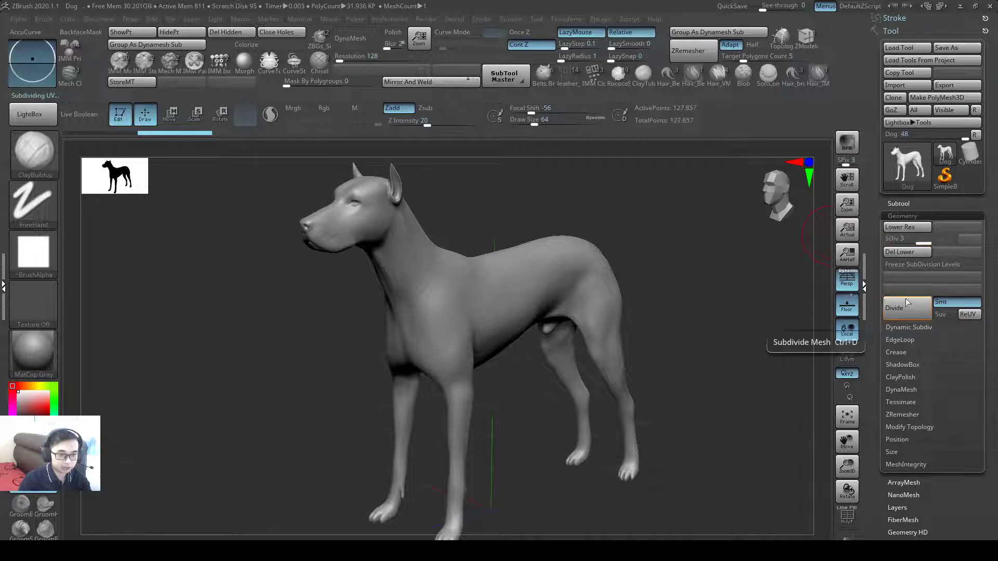
left_click(894, 307)
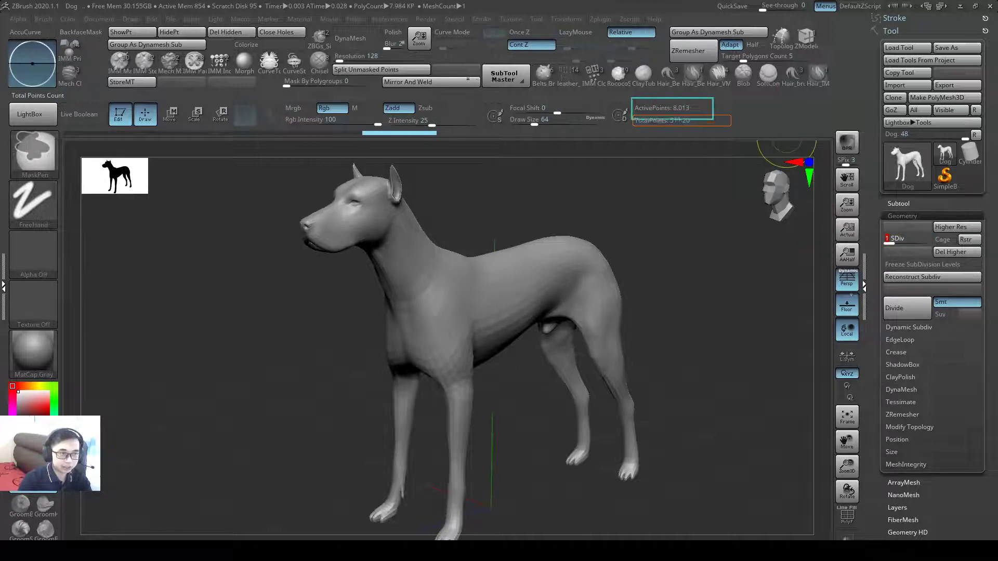
left_click(578, 32)
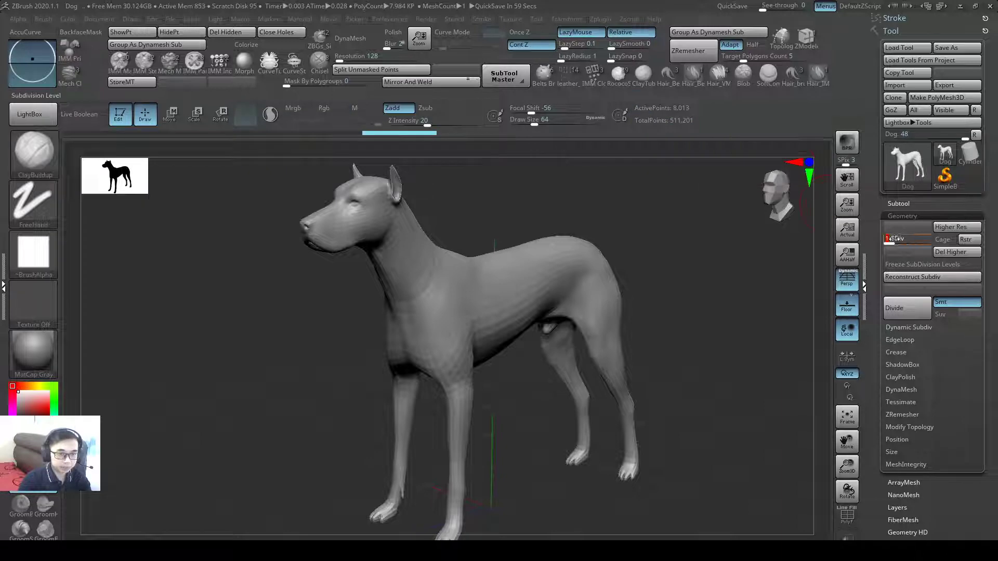
left_click(893, 308)
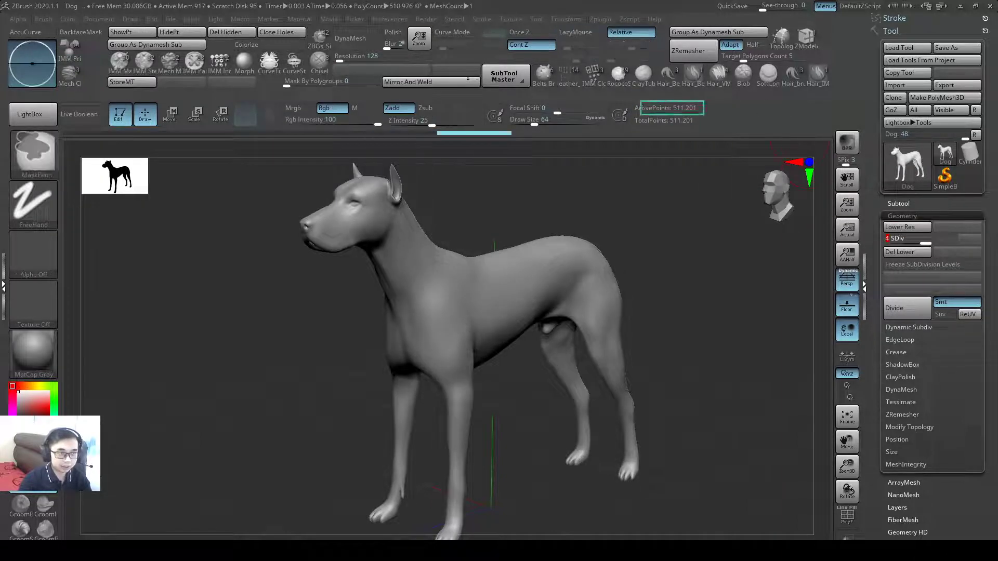
left_click(574, 32)
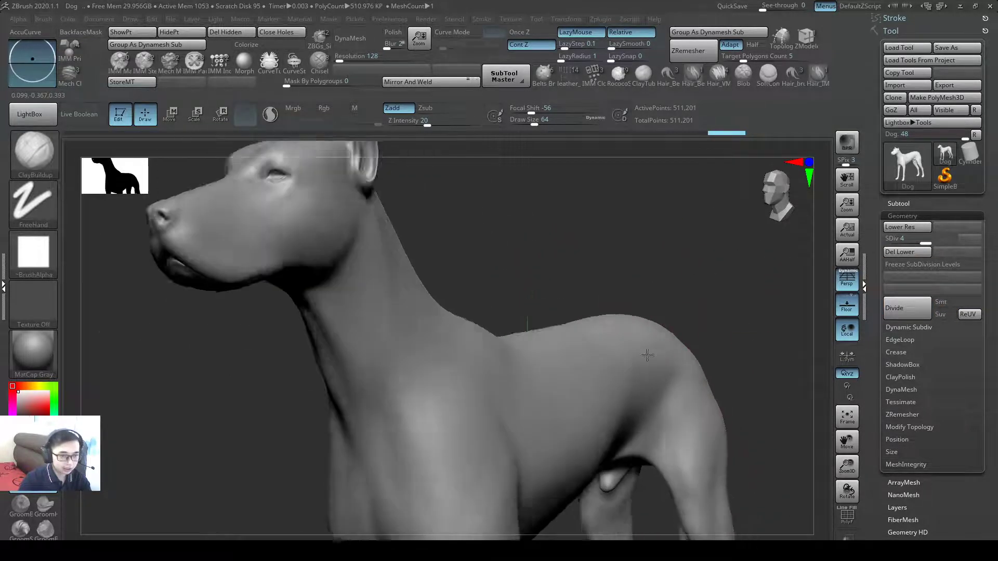
Step: Drop the dog to SDiv 1 and delete the higher levels, leaving the 8,013-point base mesh
left_click(897, 238)
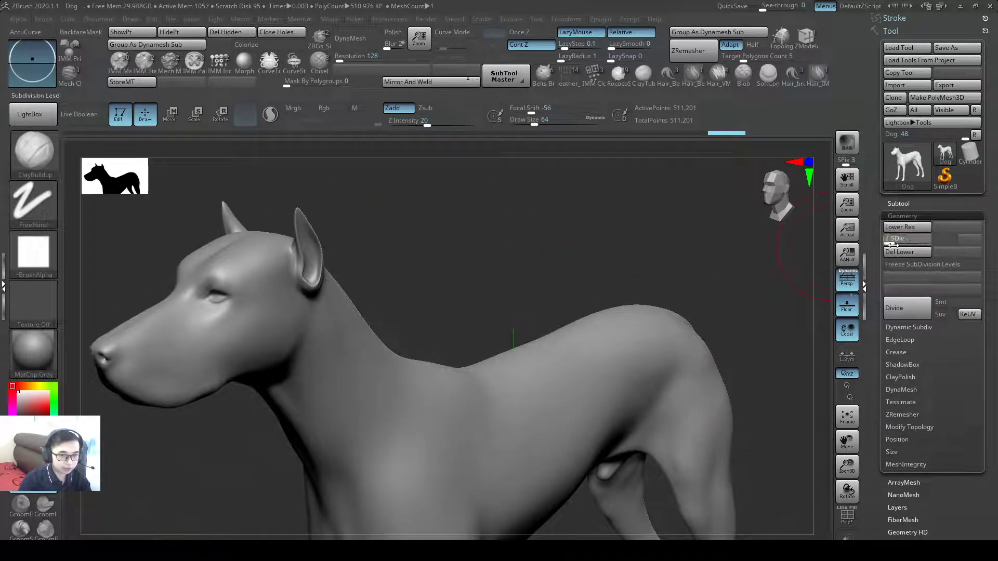
left_click(953, 252)
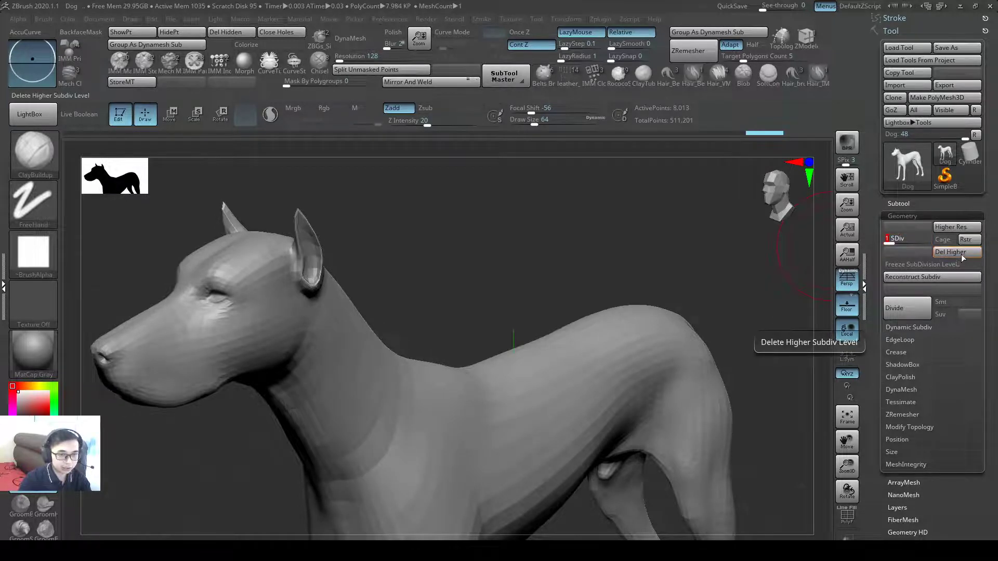
left_click(948, 251)
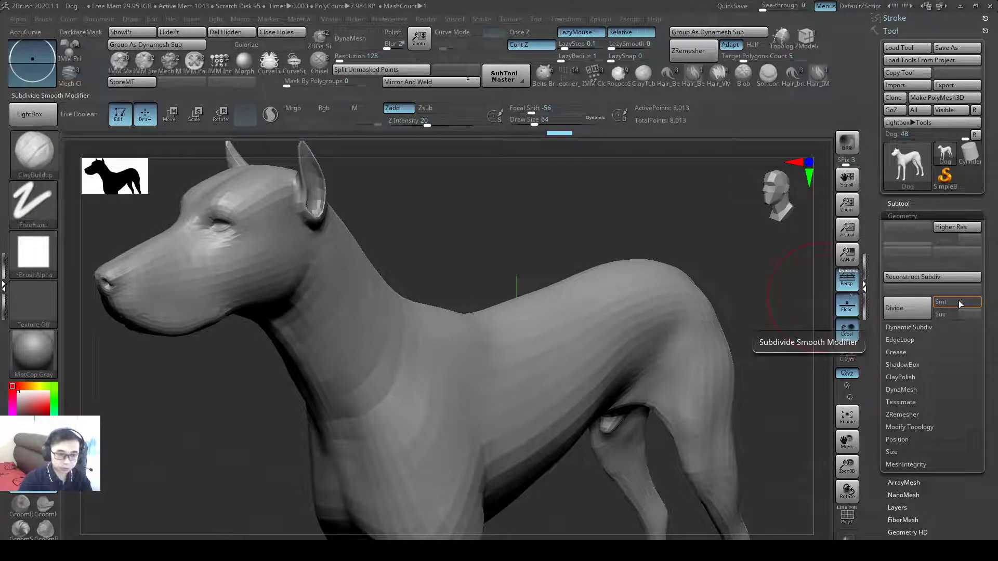
Step: Divide the dog with Smt off, then once more with smoothing
left_click(894, 308)
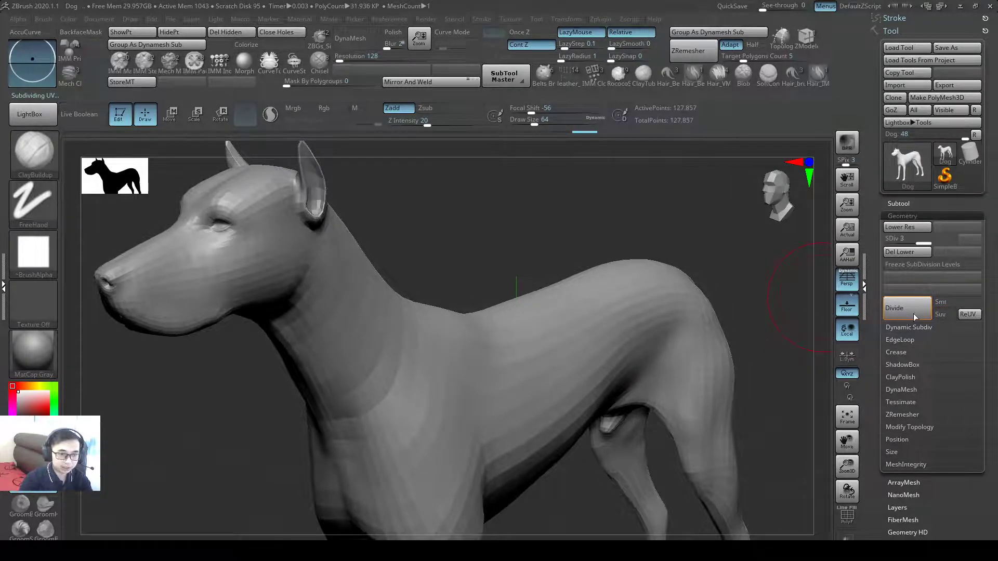
left_click(894, 308)
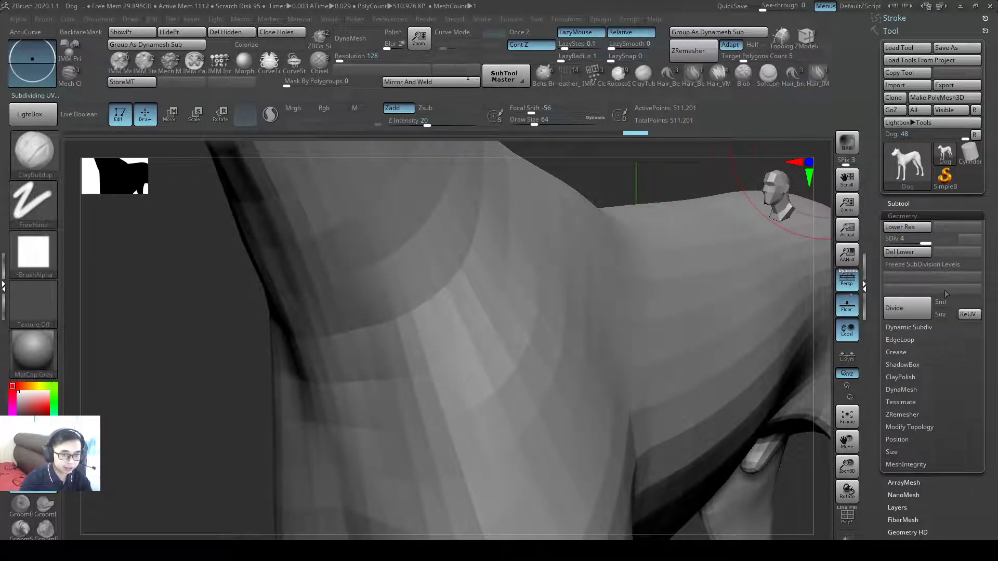
mouse_move(954, 302)
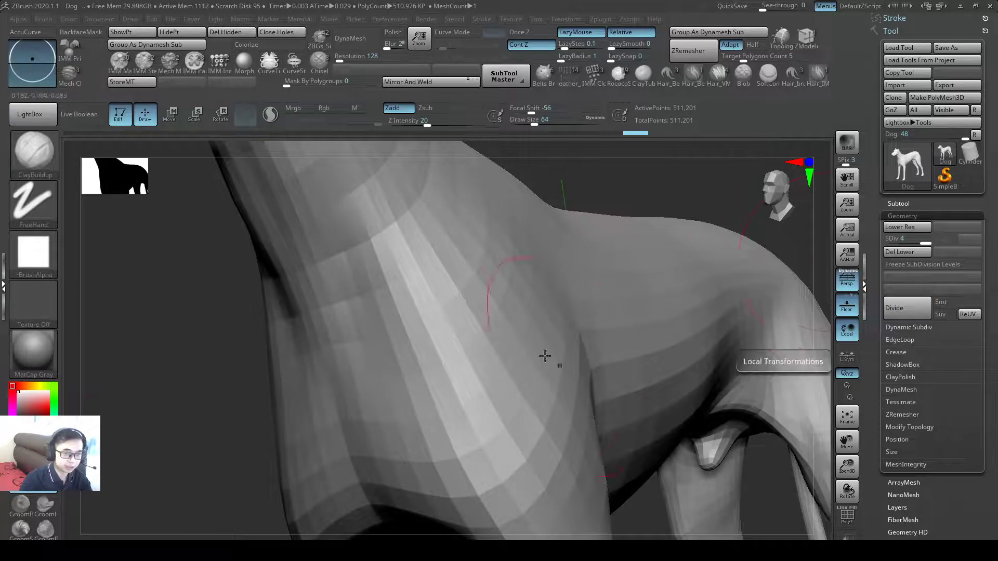
mouse_move(954, 302)
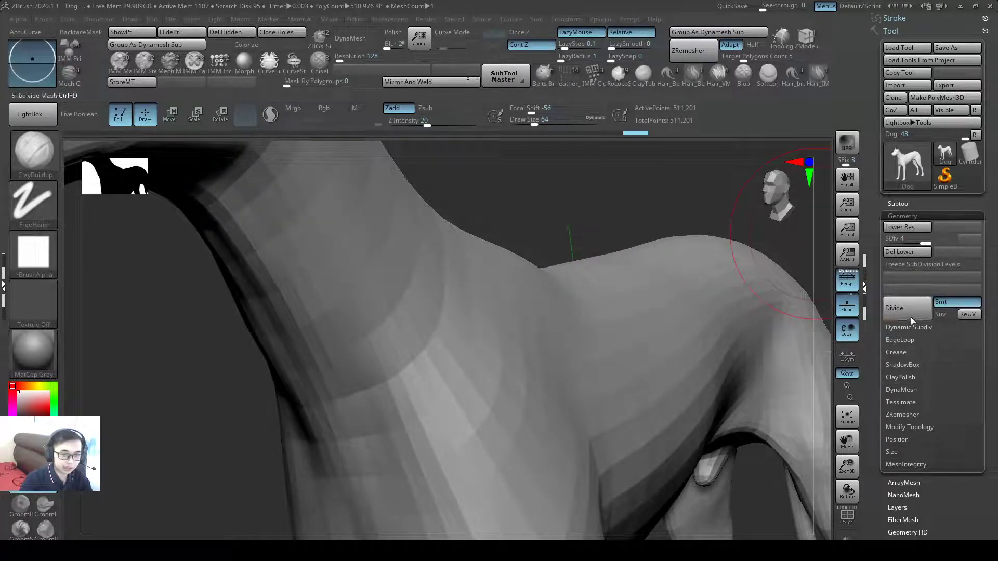
left_click(894, 308)
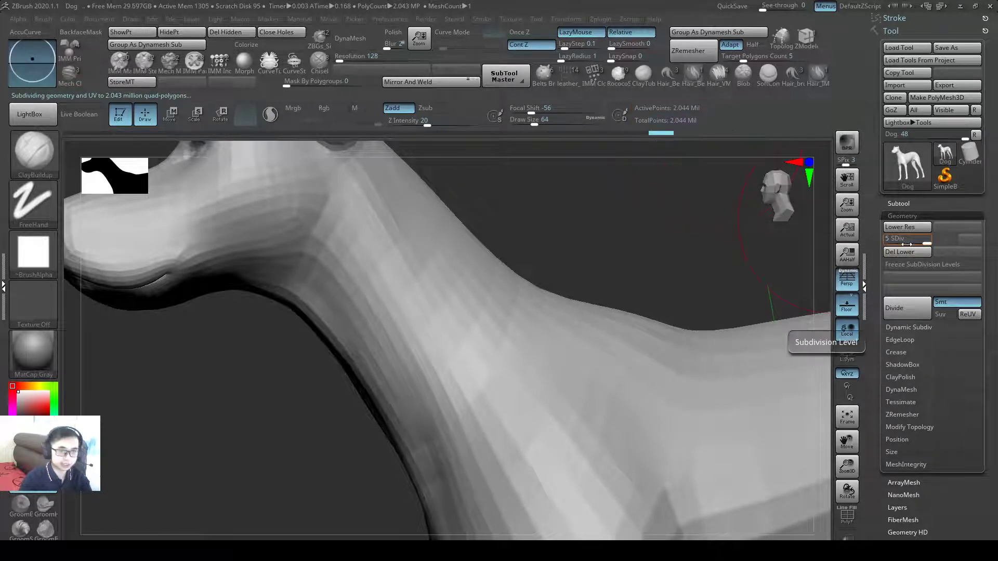
Step: Delete levels above SDiv 2, divide with smoothing, then Del Higher back to the 8,013-point base
left_click(906, 238)
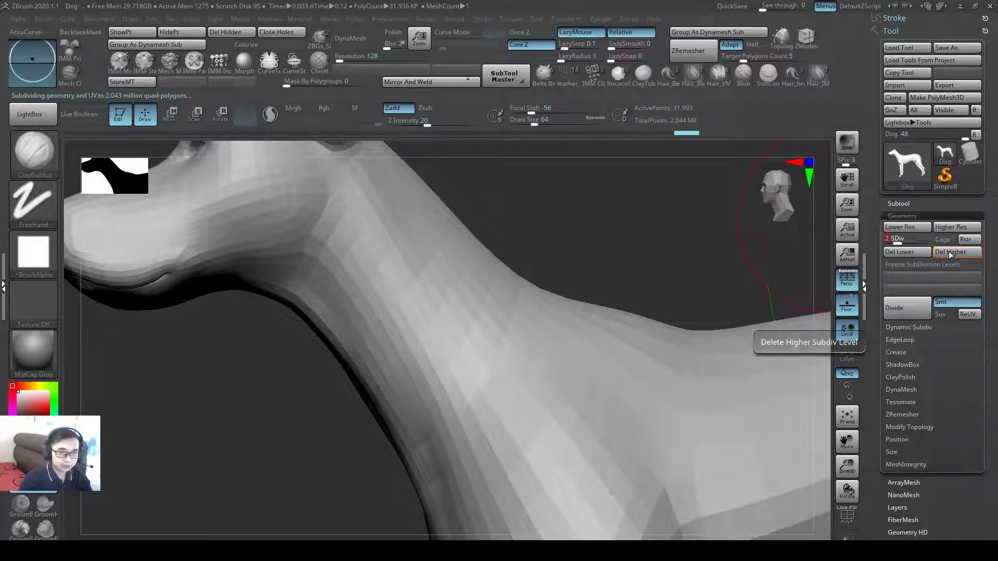
left_click(956, 252)
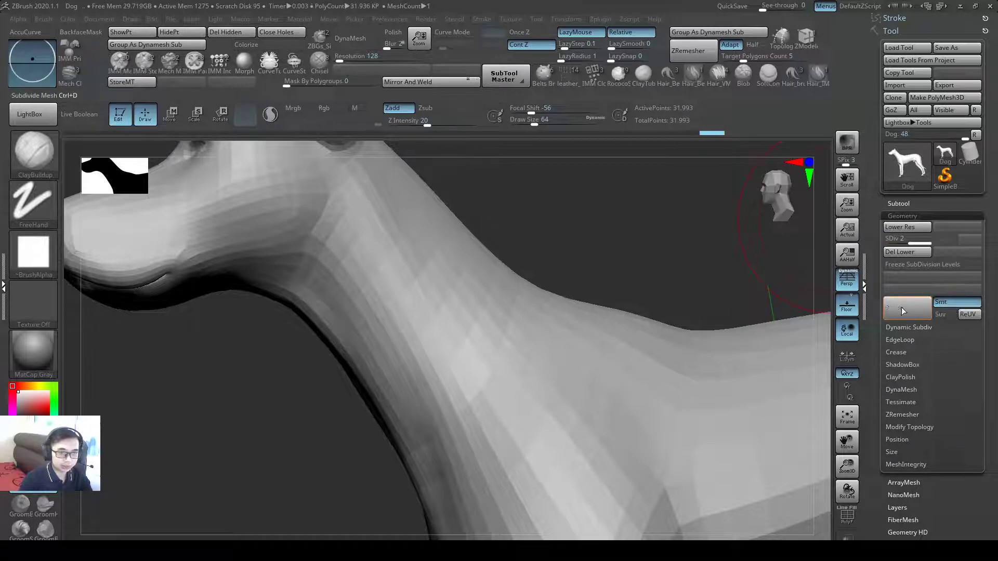
left_click(906, 307)
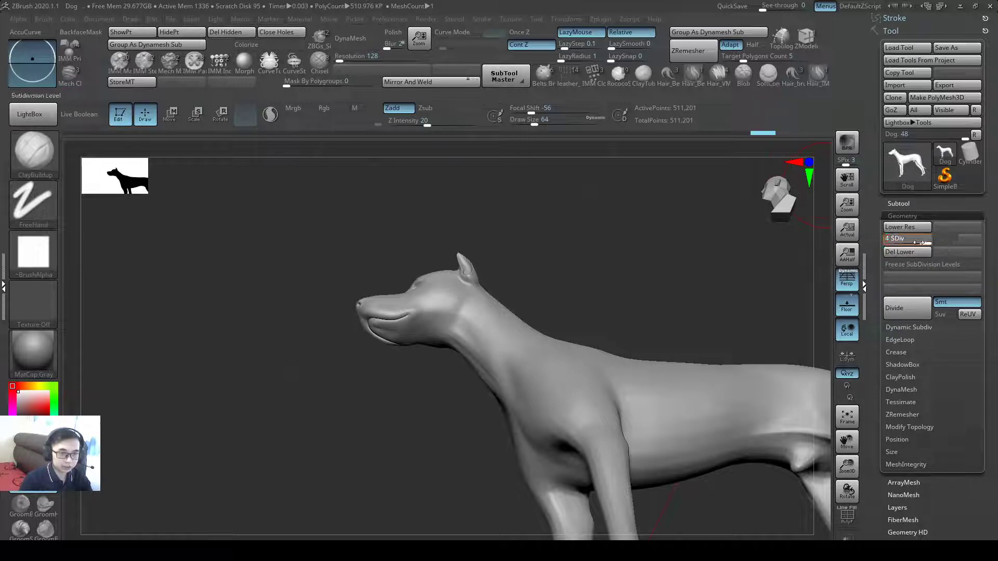
left_click(905, 252)
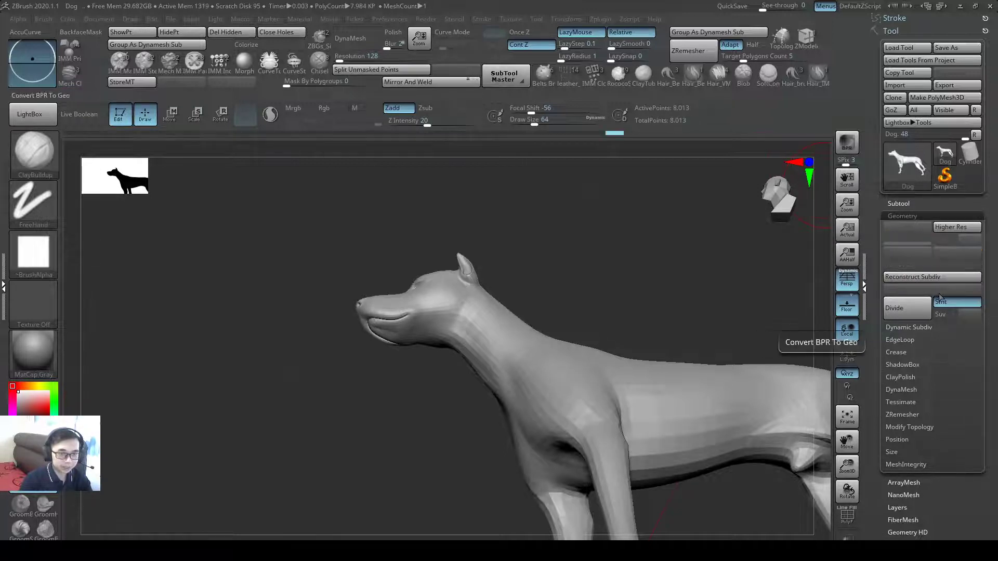
left_click(893, 308)
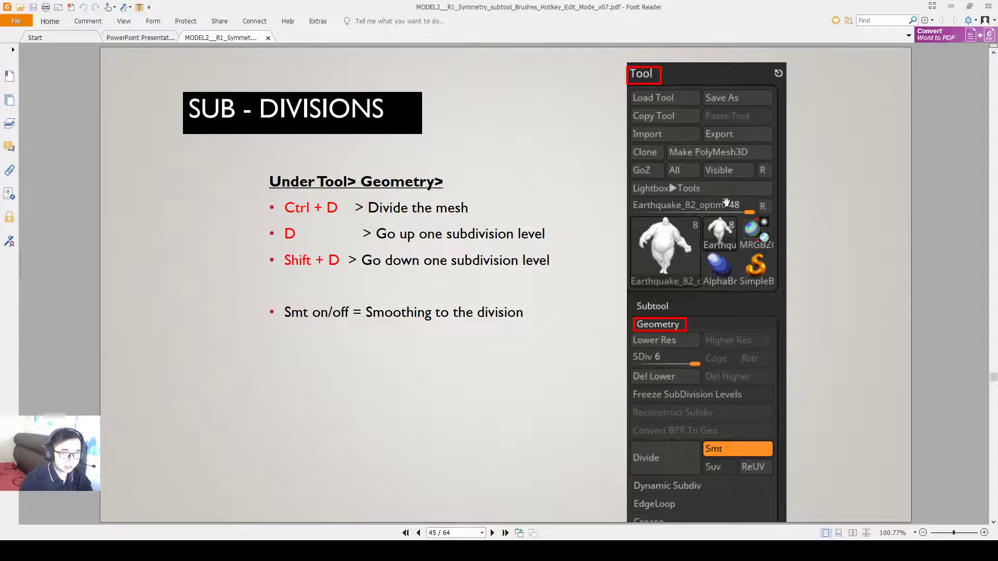
left_click(492, 532)
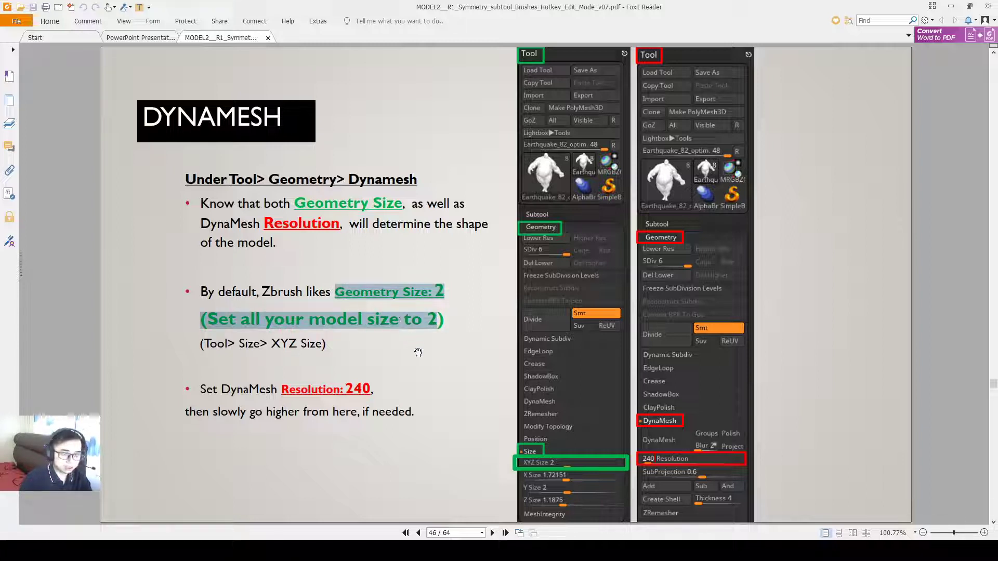
mouse_move(515, 247)
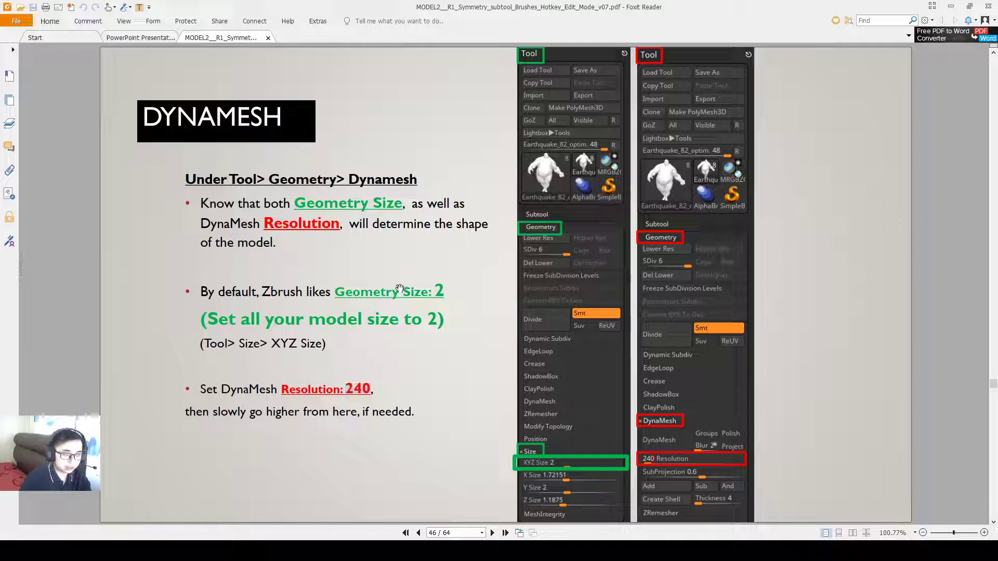
mouse_move(427, 332)
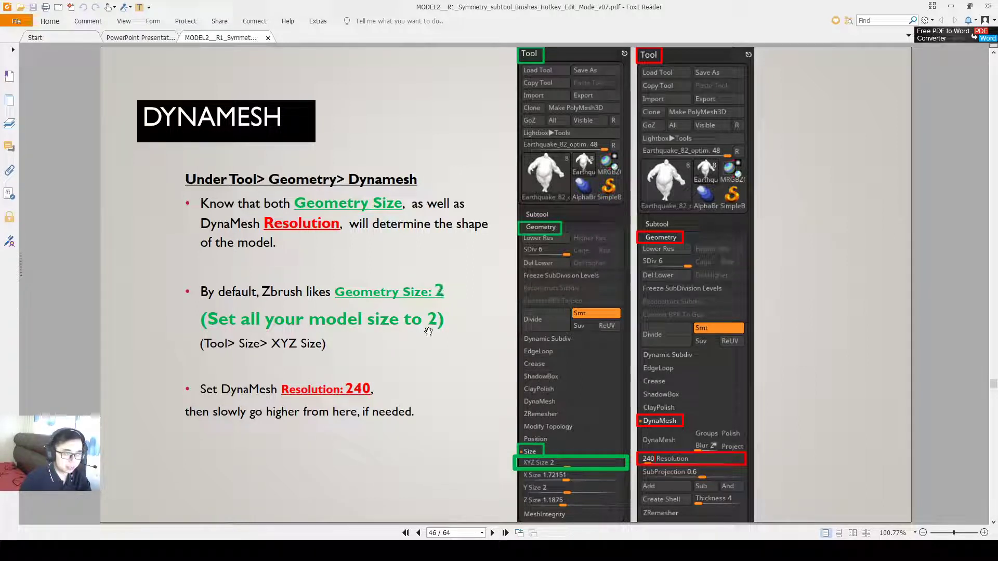
mouse_move(452, 301)
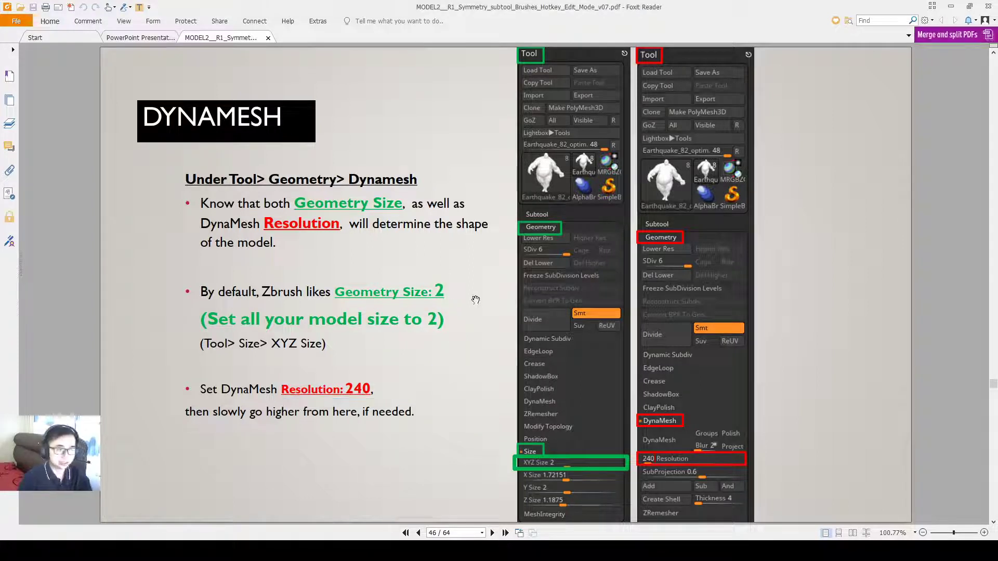
mouse_move(597, 508)
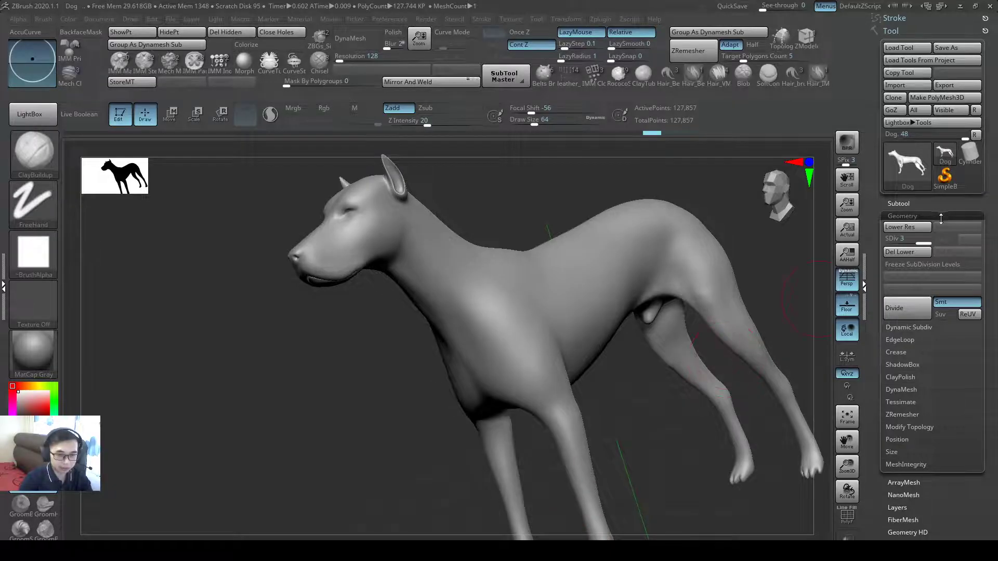
Step: Delete the dog's higher subdivision levels, leaving the 8,013-point base mesh
left_click(891, 452)
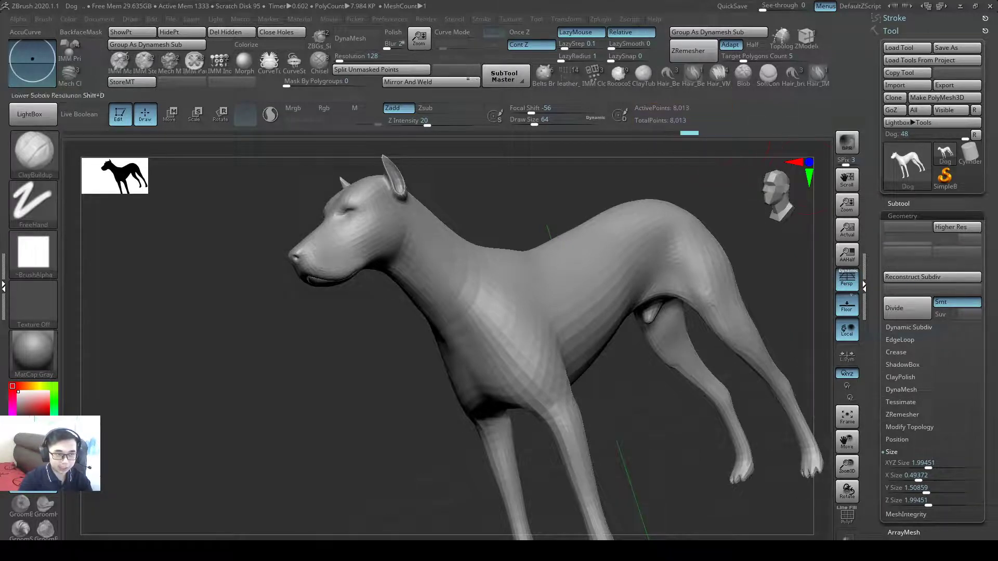
mouse_move(680, 107)
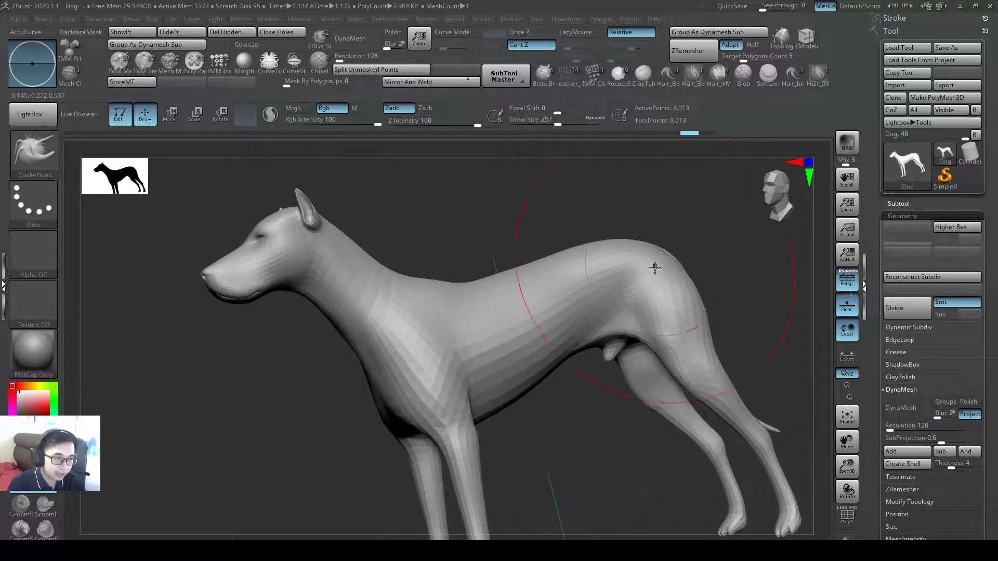
Step: DynaMesh the dog at resolution 432 and show the polygon wireframe with PolyF
left_click(847, 515)
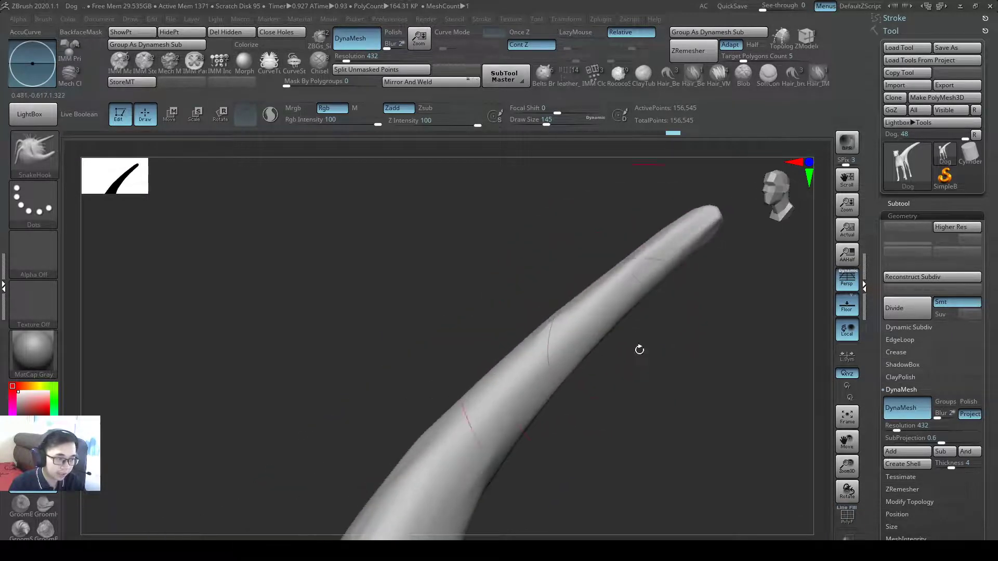
left_click(575, 32)
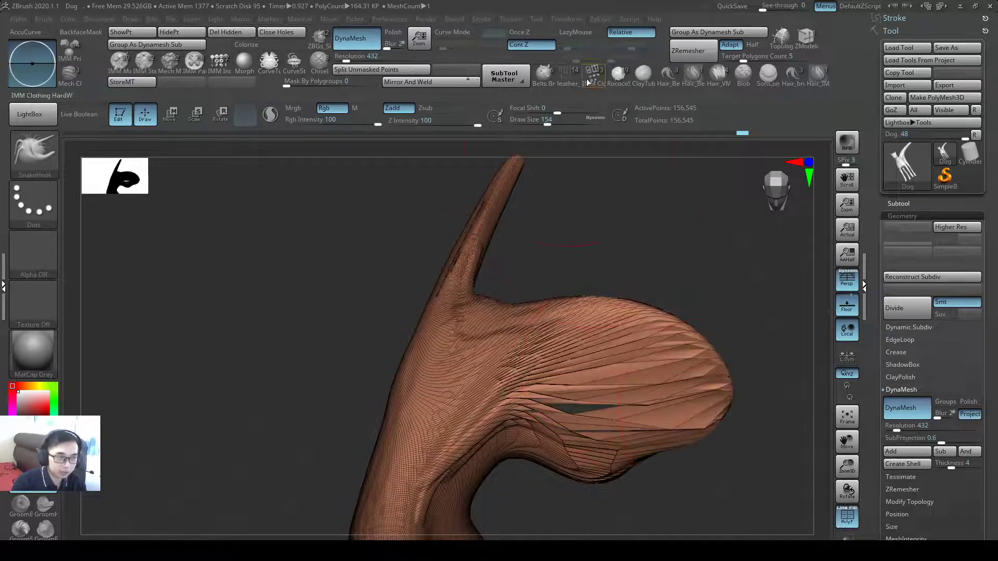
Step: Inspect the stretched spike's long thin polygons, then bring back the DYNAMESH slide on page 46
left_click(355, 39)
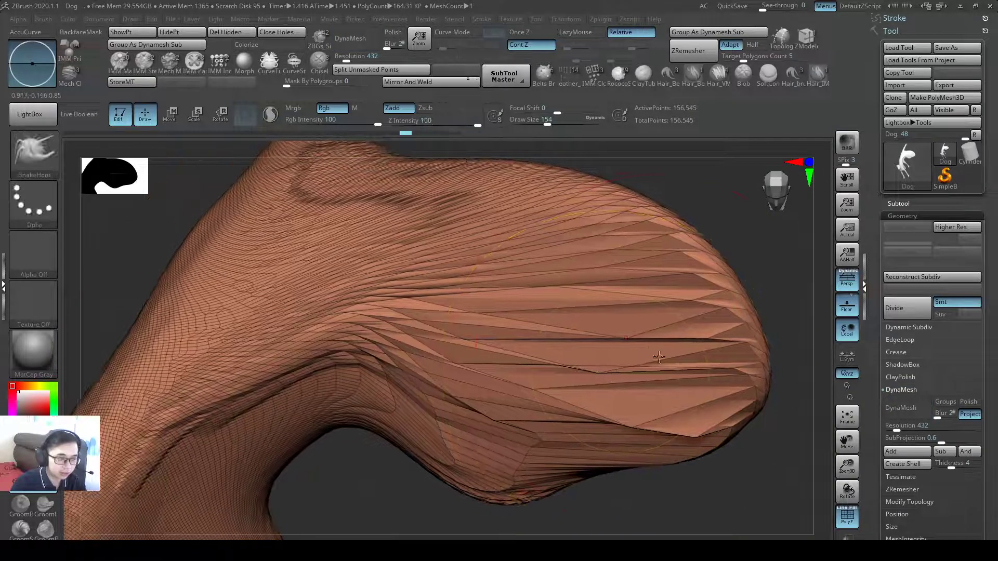
left_click(579, 32)
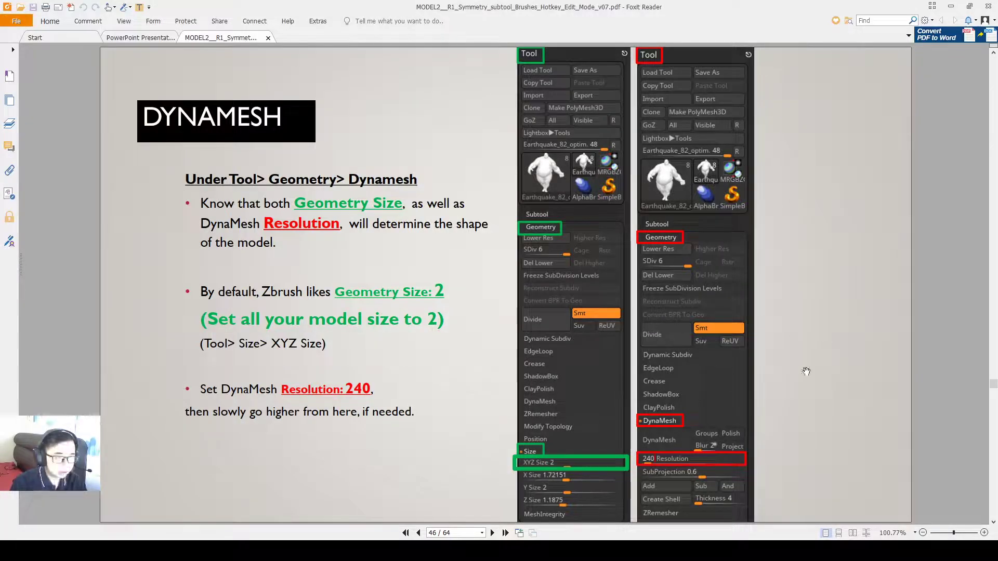
mouse_move(847, 287)
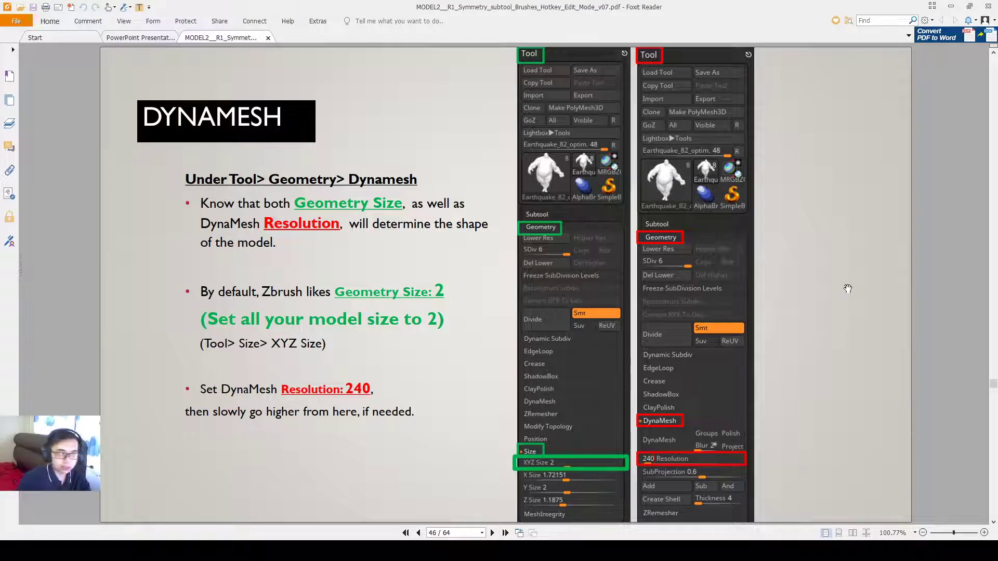